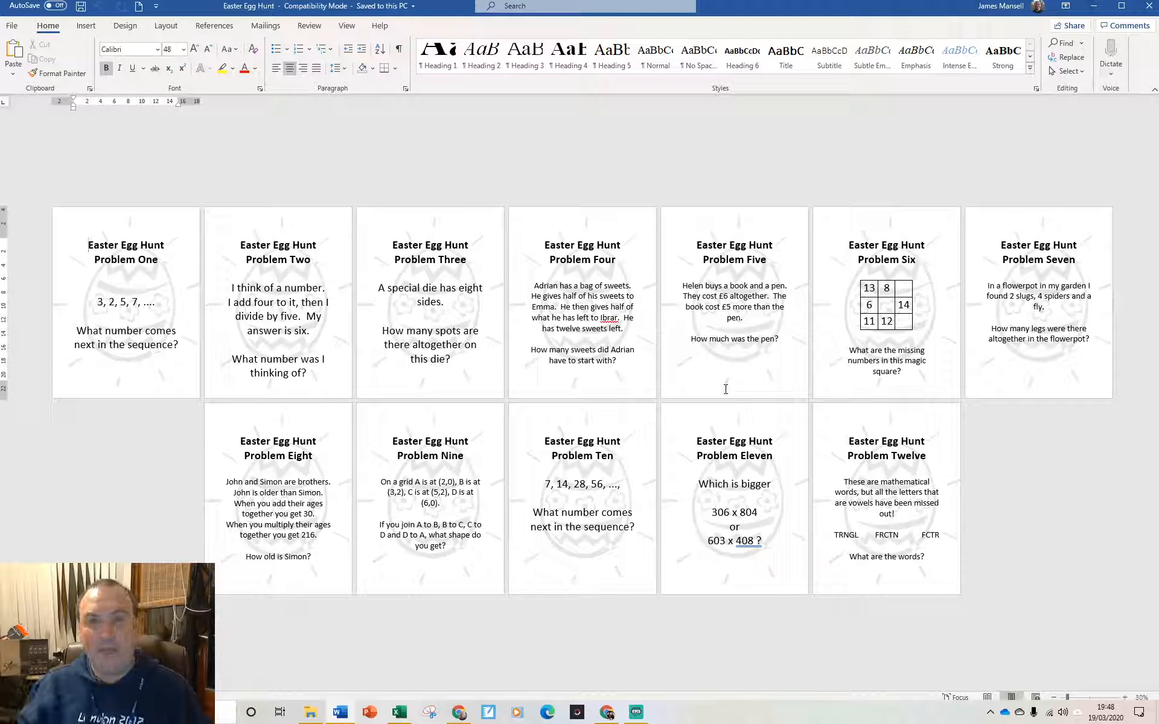
{"action": "mouse_move", "coordinate": [494, 359]}
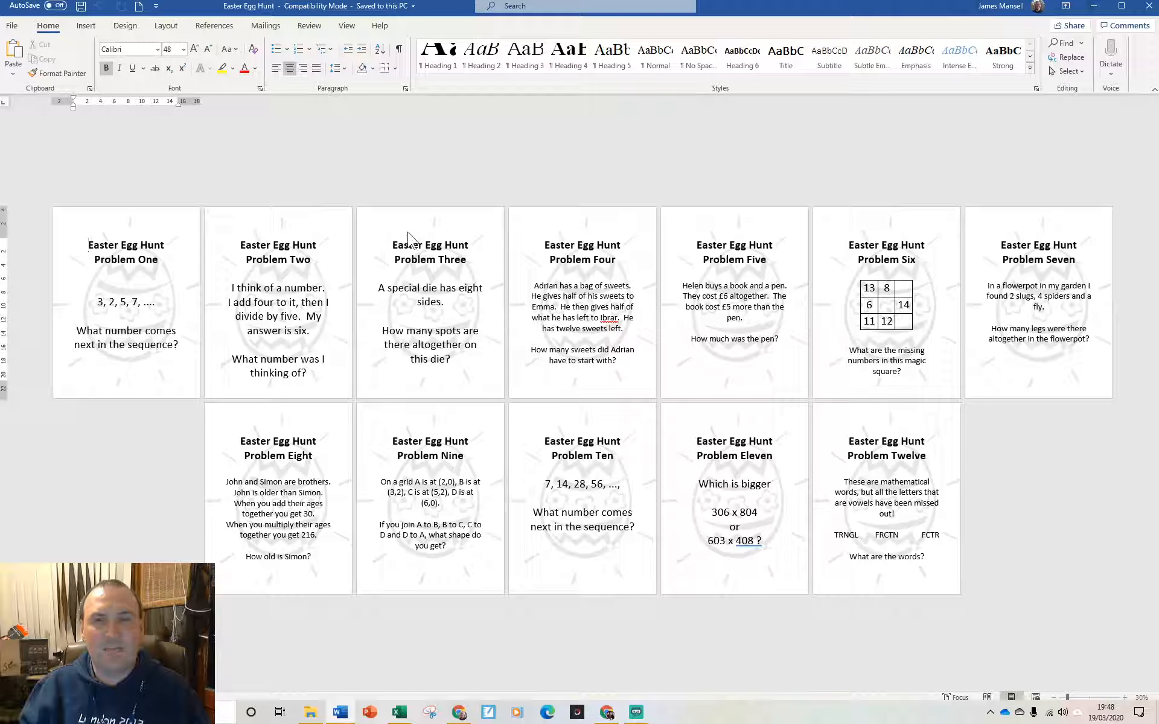
{"action": "mouse_move", "coordinate": [355, 228]}
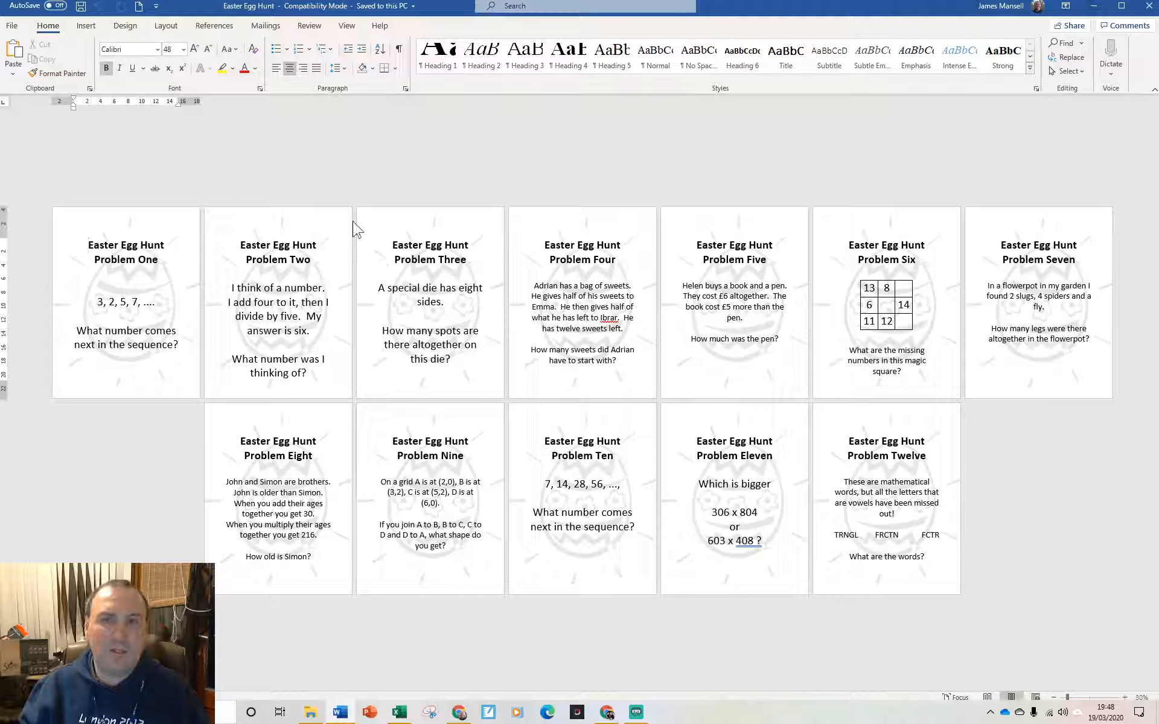
{"action": "mouse_move", "coordinate": [355, 337]}
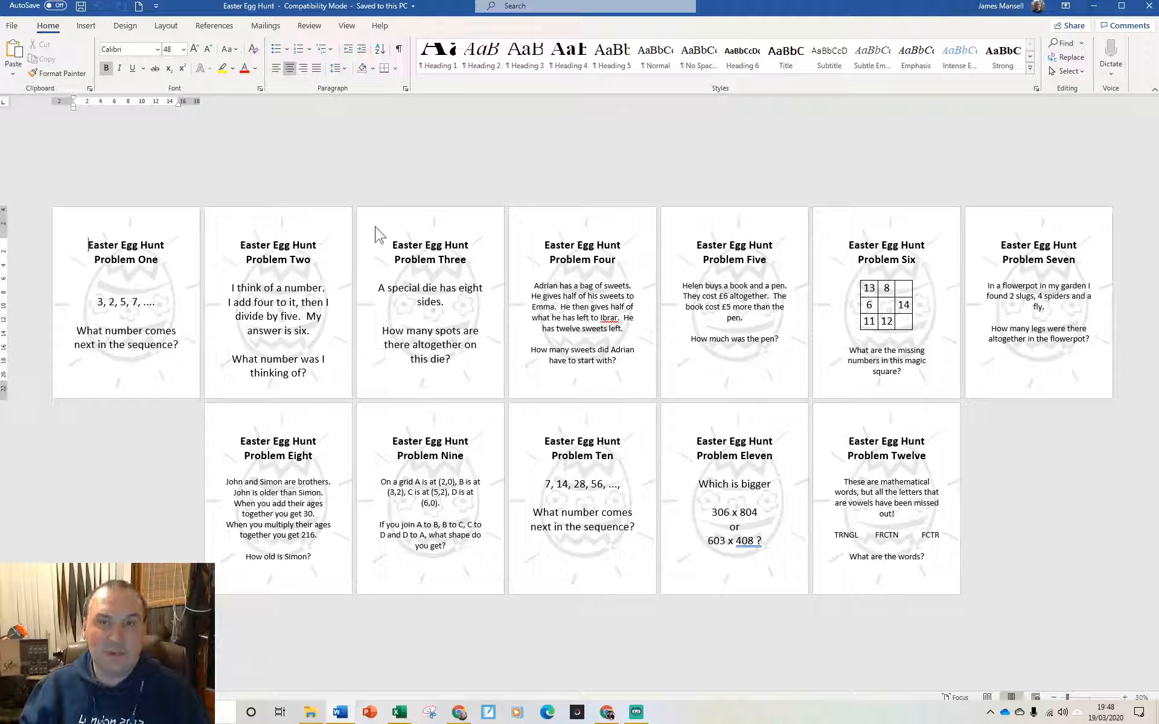
{"action": "mouse_move", "coordinate": [476, 472]}
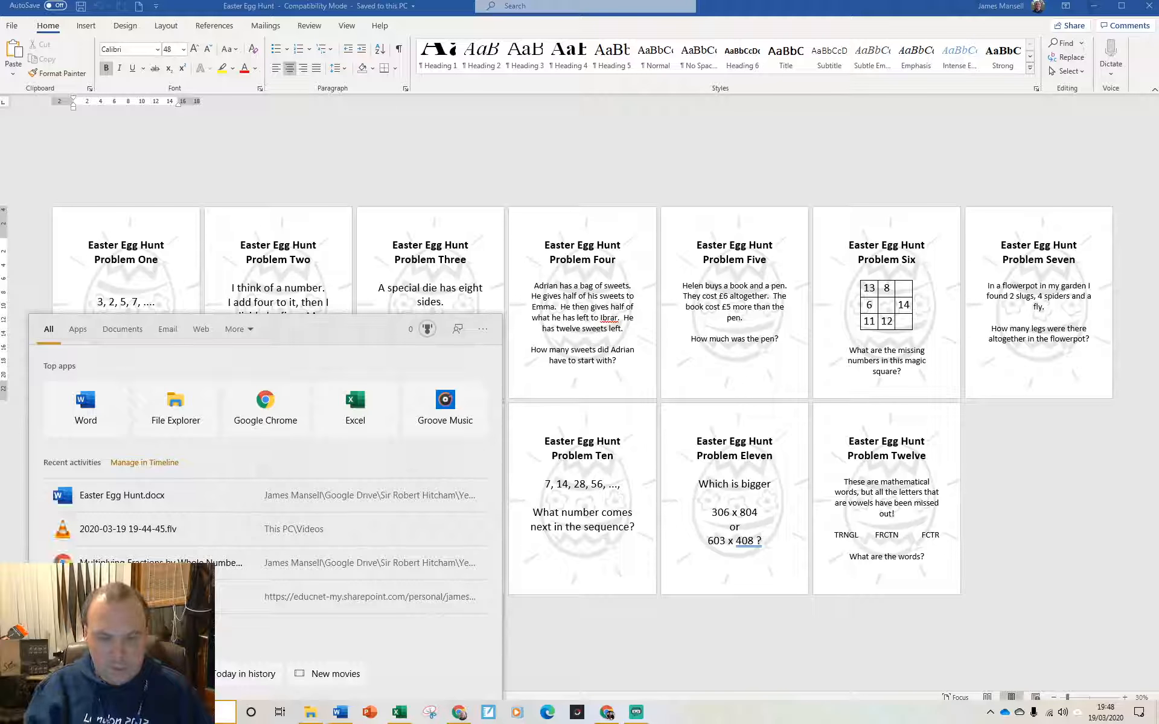
Step: Search for 'snipping' and launch Snipping Tool over the Word problem cards
{"action": "type", "text": "snipping"}
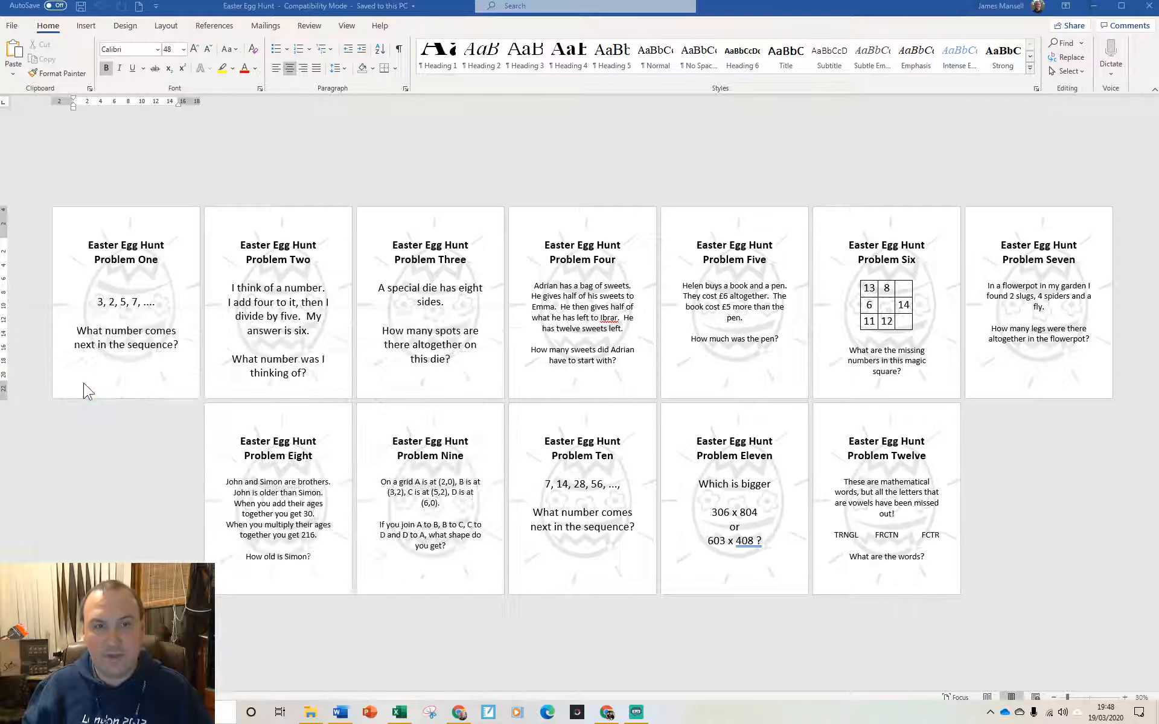
{"action": "left_click", "coordinate": [428, 713]}
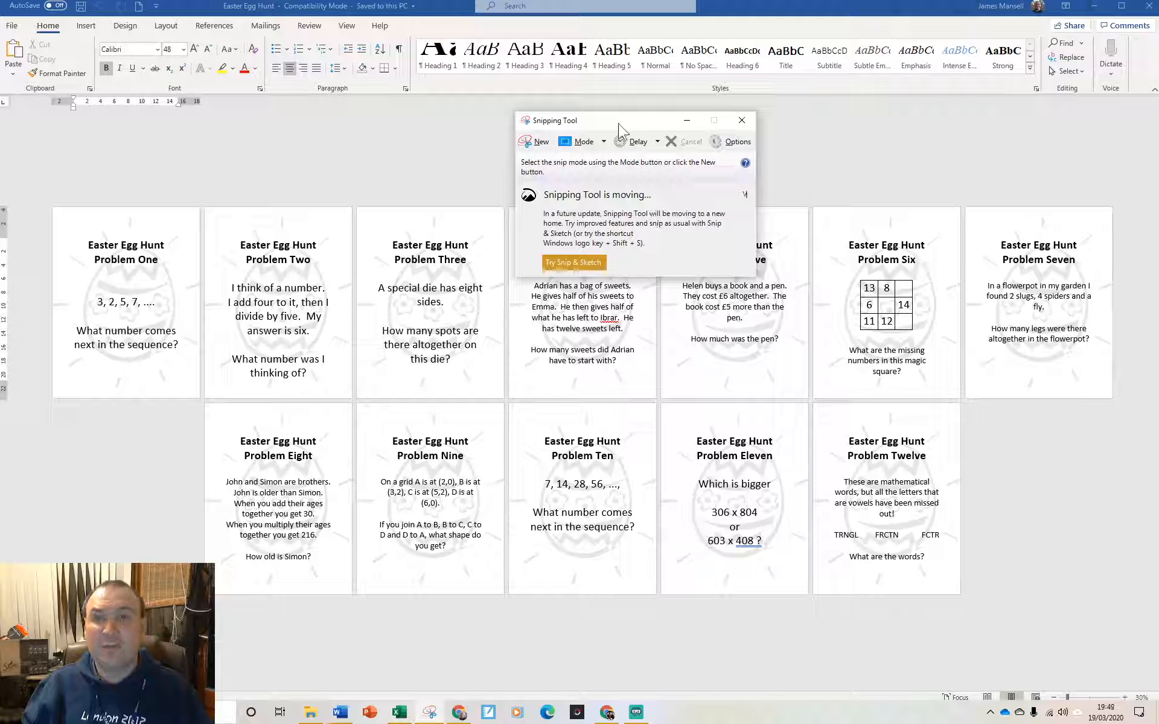
{"action": "mouse_move", "coordinate": [599, 147]}
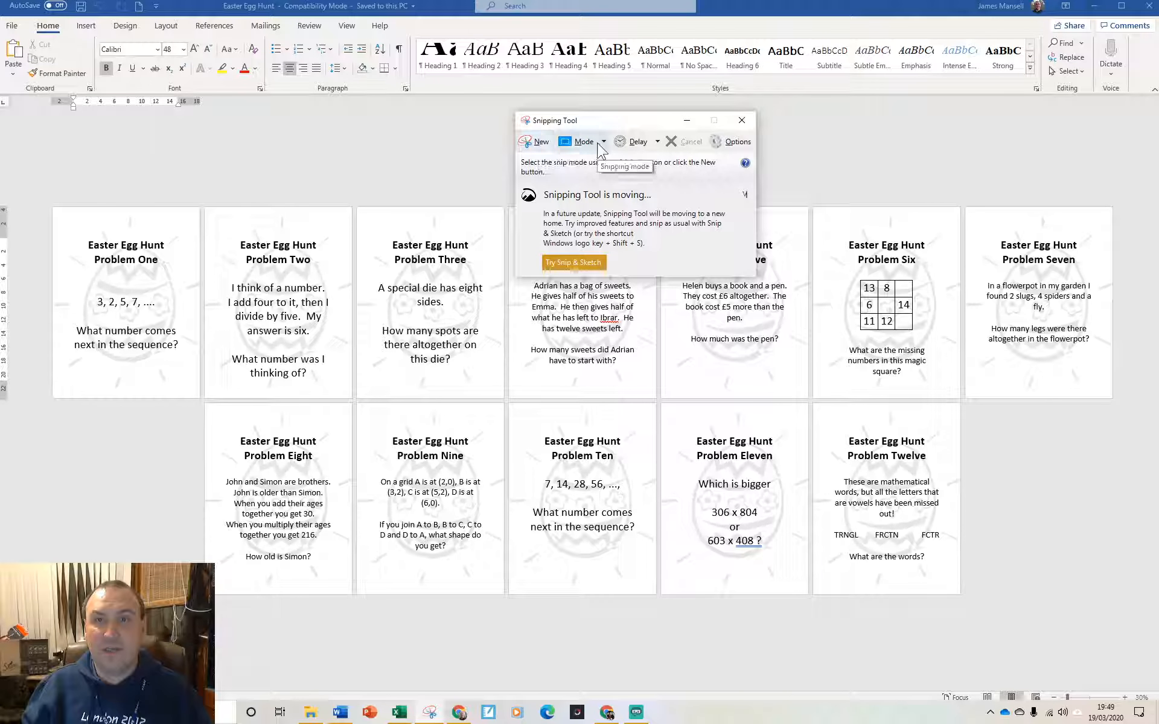
Step: Browse the snip shapes and begin a new Rectangular Snip
{"action": "left_click", "coordinate": [601, 141]}
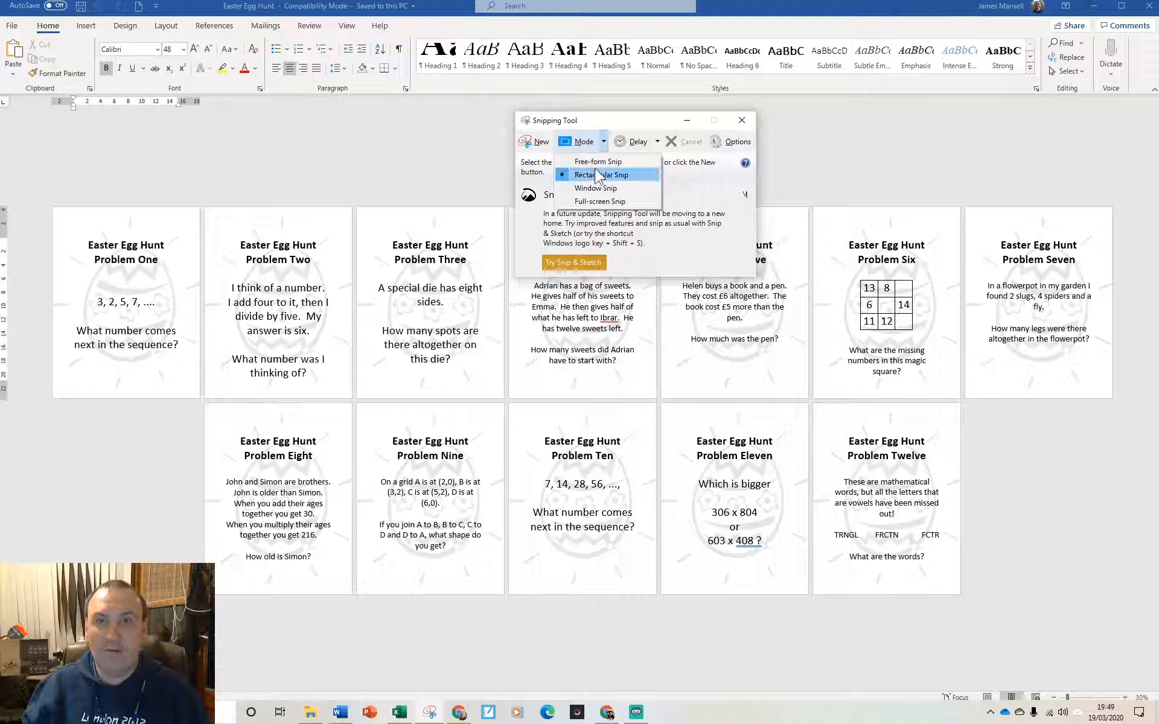
{"action": "mouse_move", "coordinate": [596, 161]}
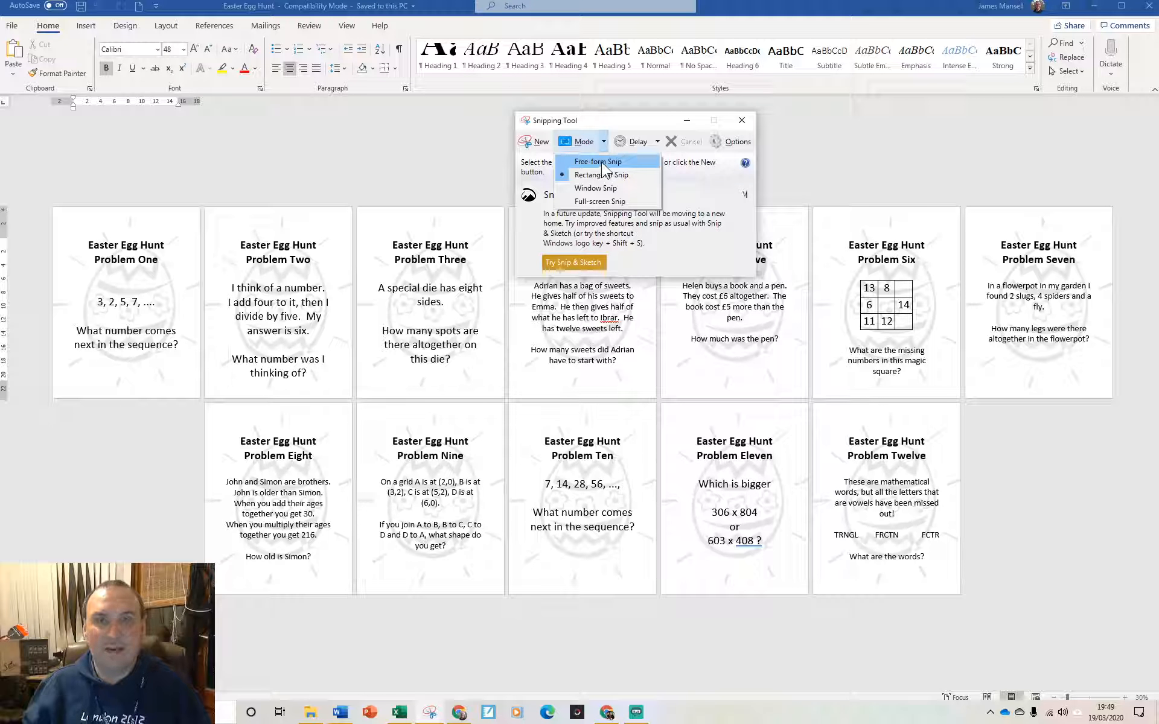
{"action": "mouse_move", "coordinate": [597, 188]}
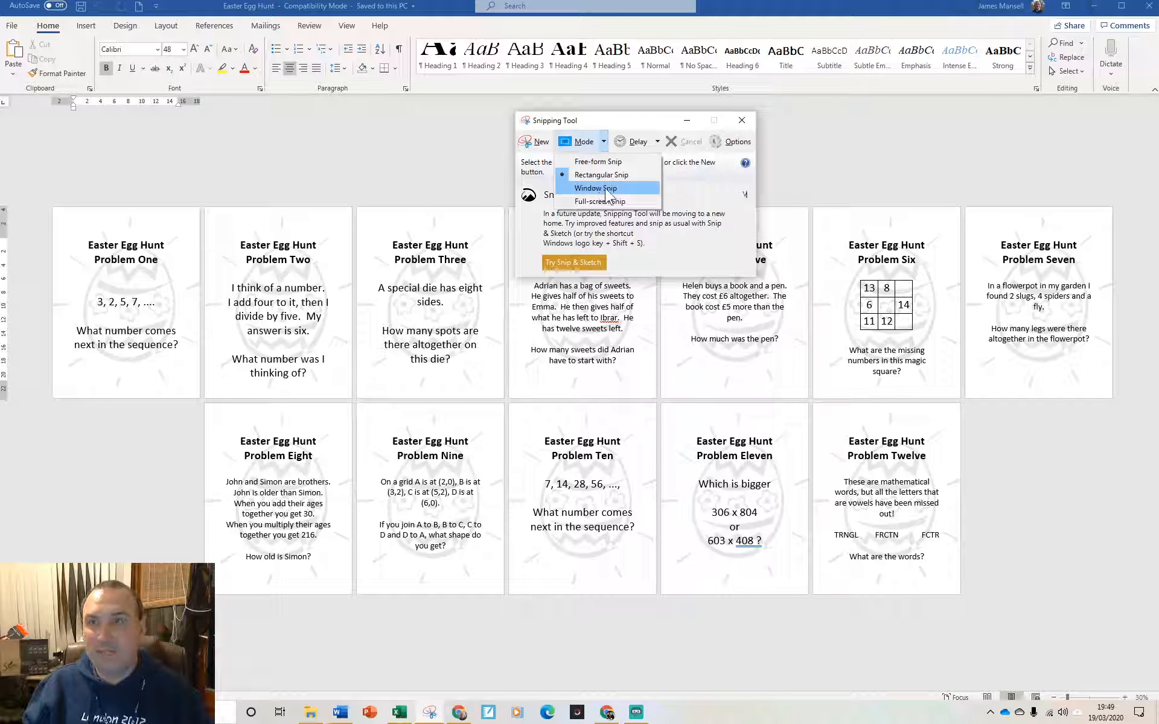
{"action": "mouse_move", "coordinate": [599, 202]}
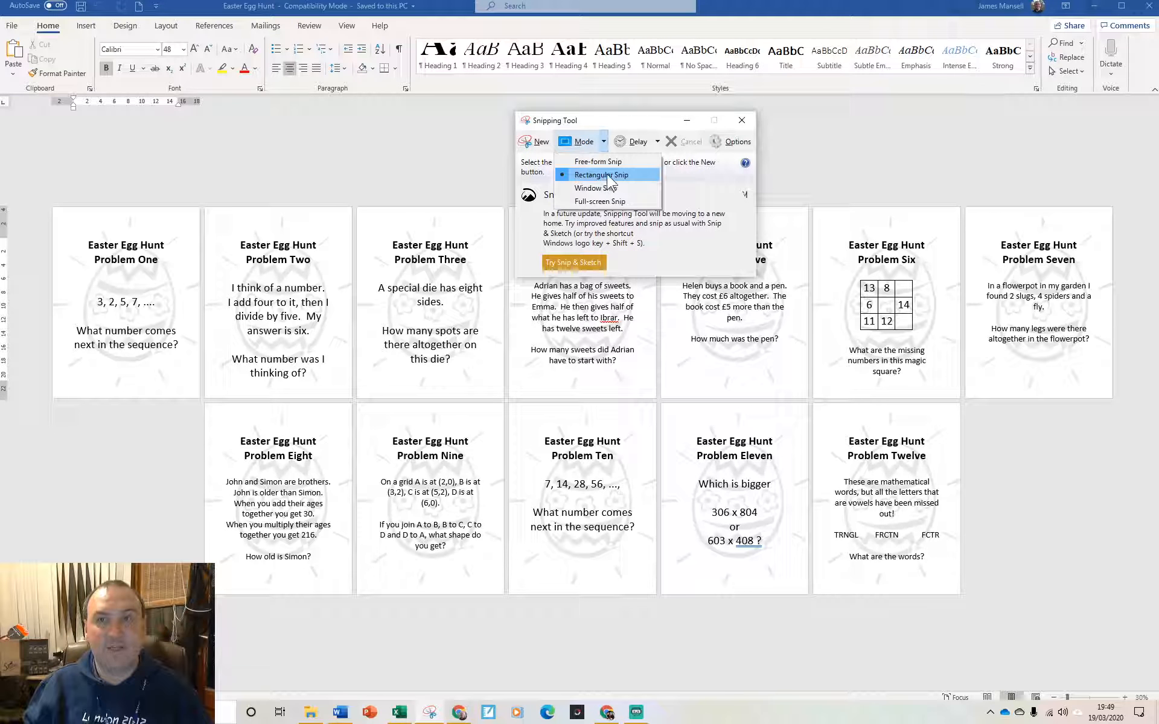
{"action": "left_click", "coordinate": [601, 175]}
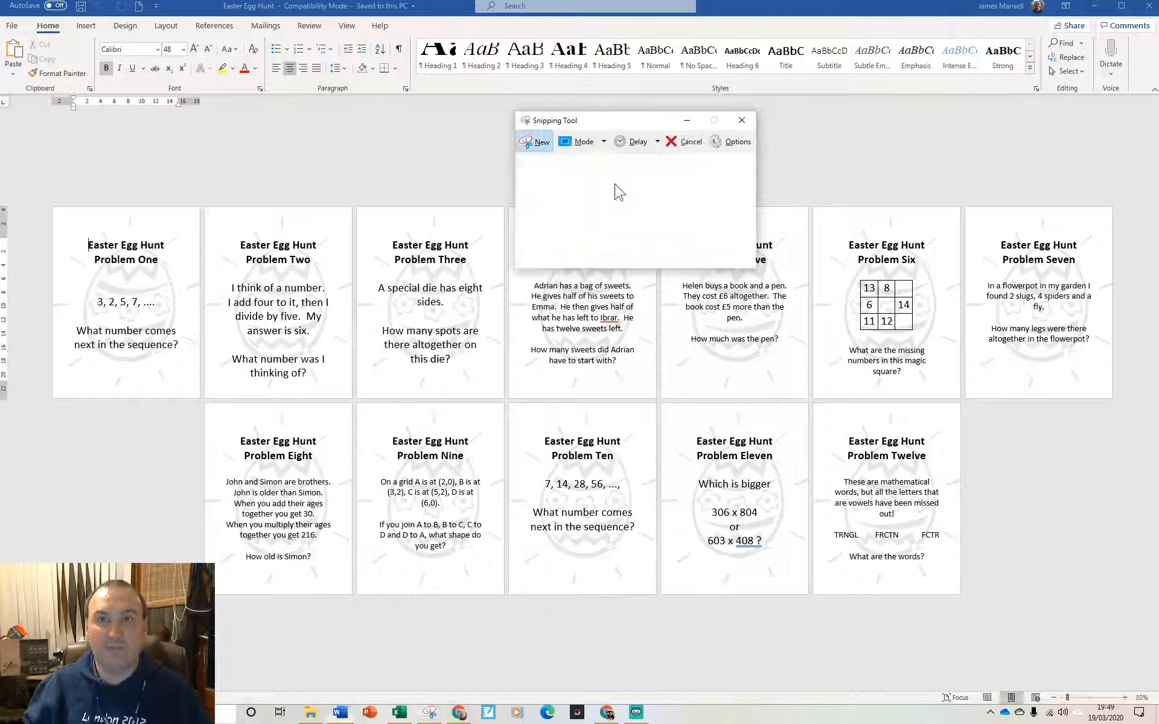
Step: Snip the Easter Egg Hunt Problem Three card
{"action": "left_click", "coordinate": [540, 141]}
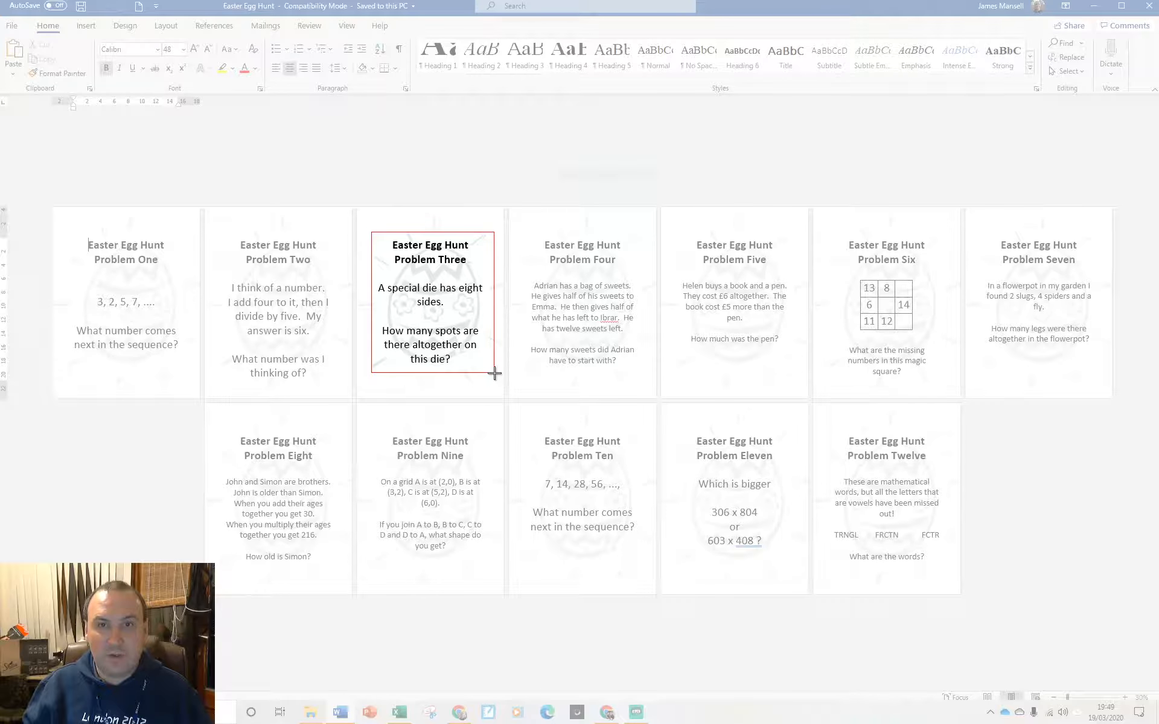
{"action": "left_click", "coordinate": [429, 711]}
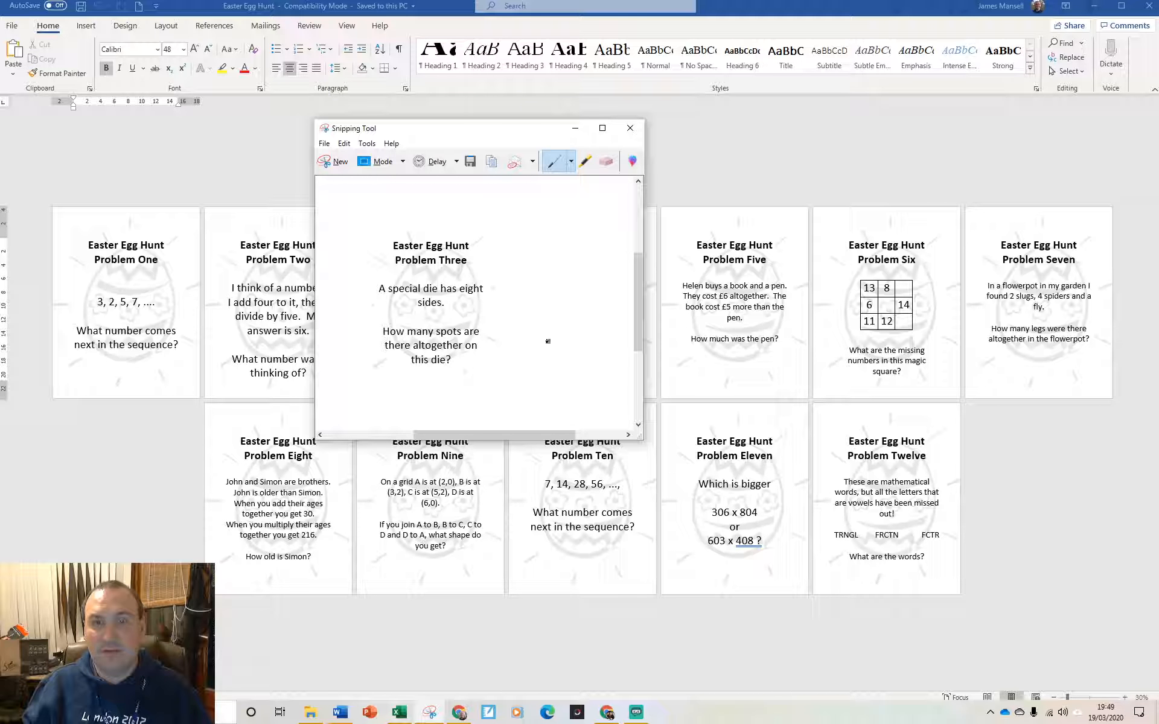
{"action": "mouse_move", "coordinate": [491, 161]}
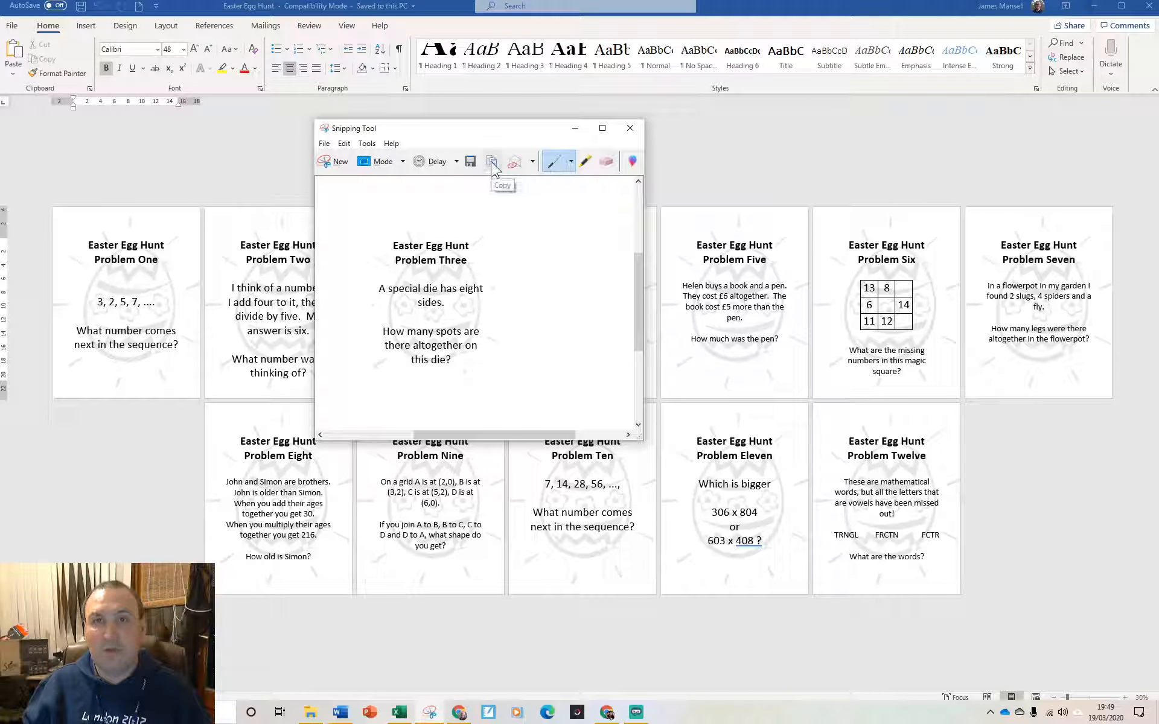
{"action": "mouse_move", "coordinate": [583, 464]}
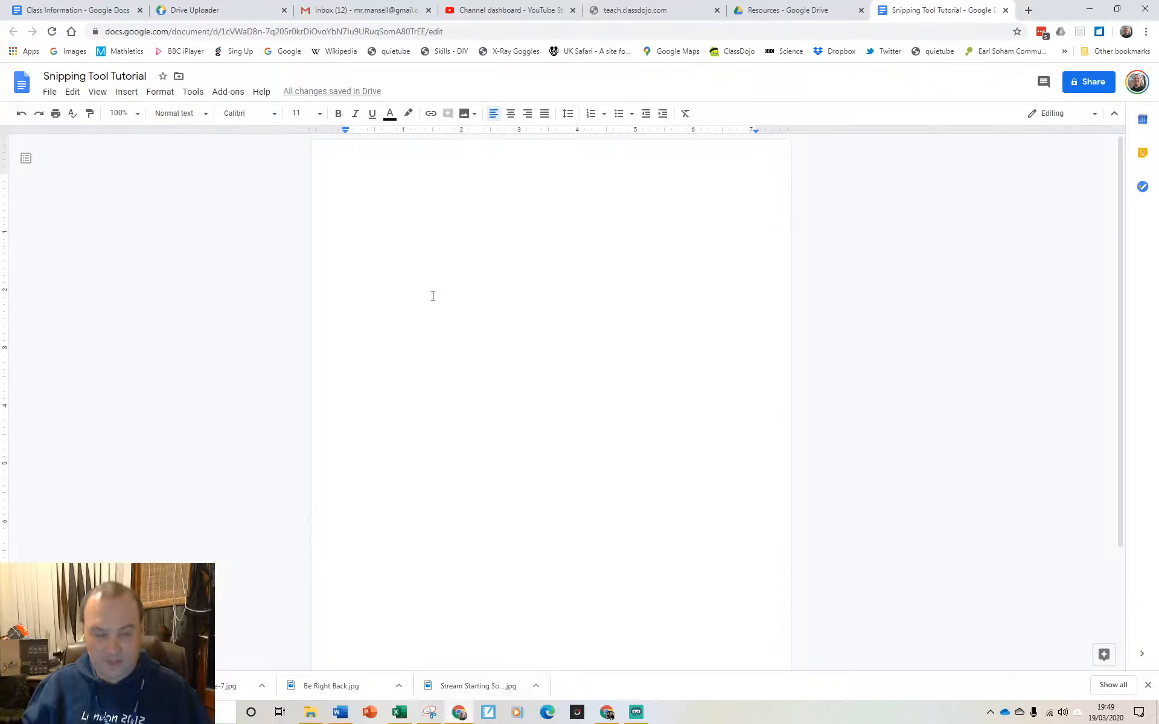
Step: Paste the Problem Three snip into the Google Doc and add an 'Answer:' line below
{"action": "left_click", "coordinate": [346, 178]}
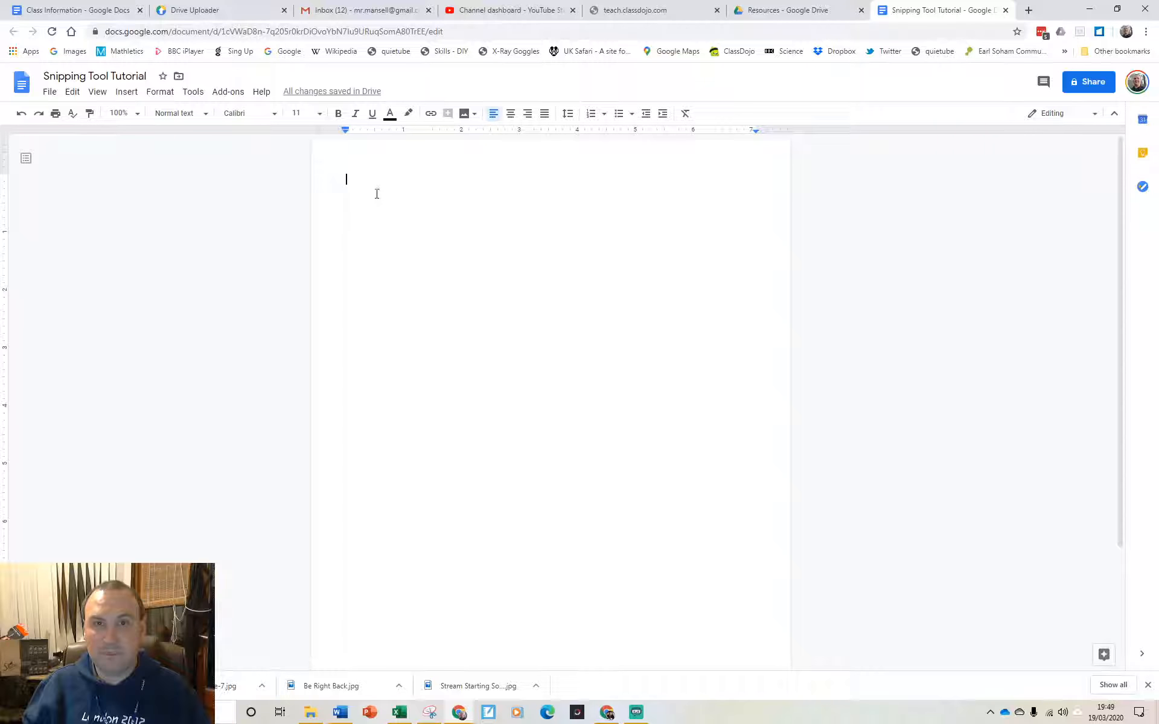
{"action": "key", "text": "ctrl+v"}
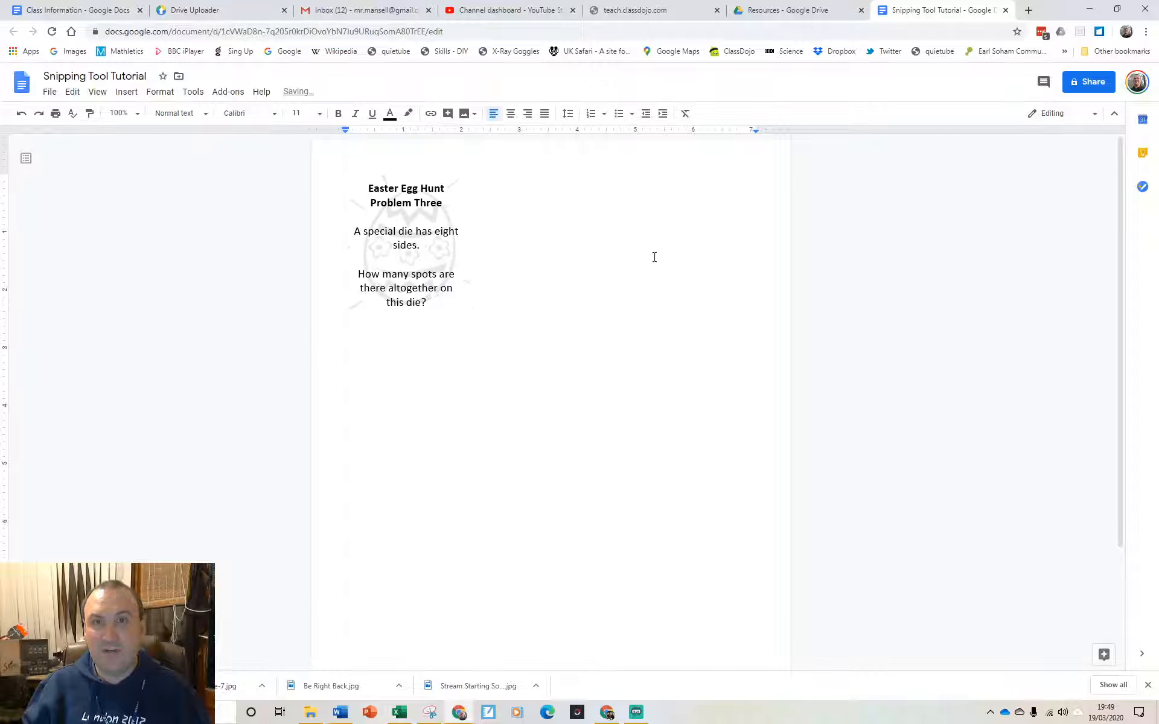
{"action": "mouse_move", "coordinate": [545, 255]}
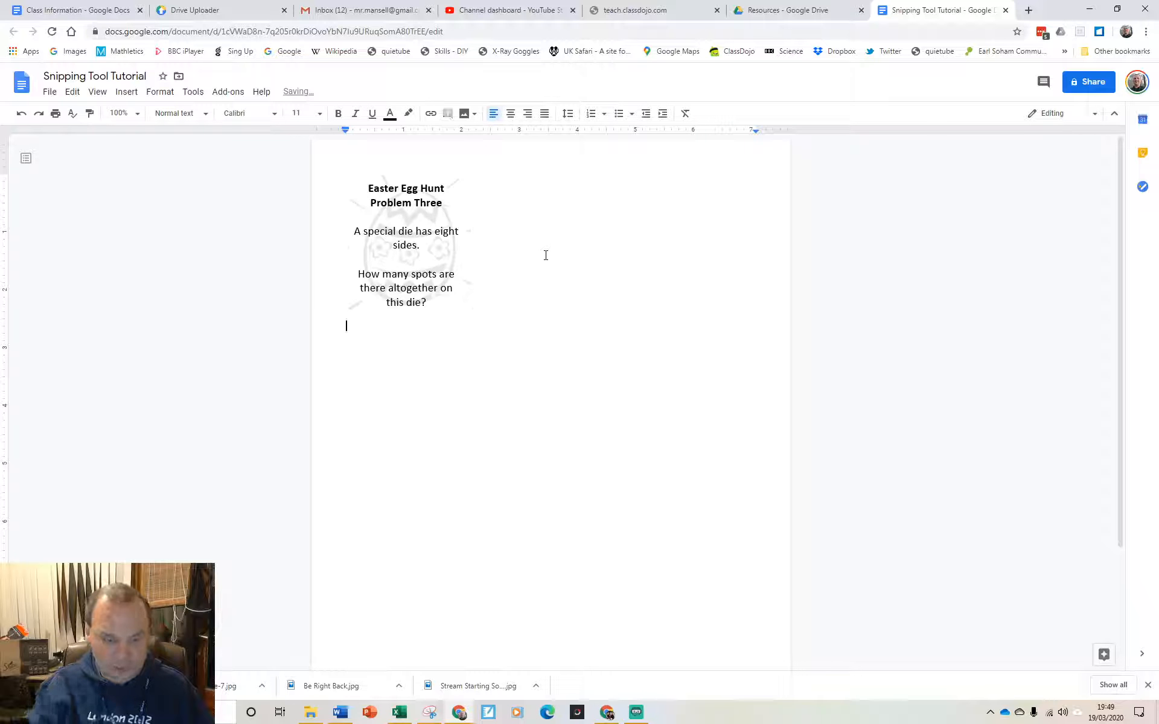
{"action": "type", "text": "Ans"}
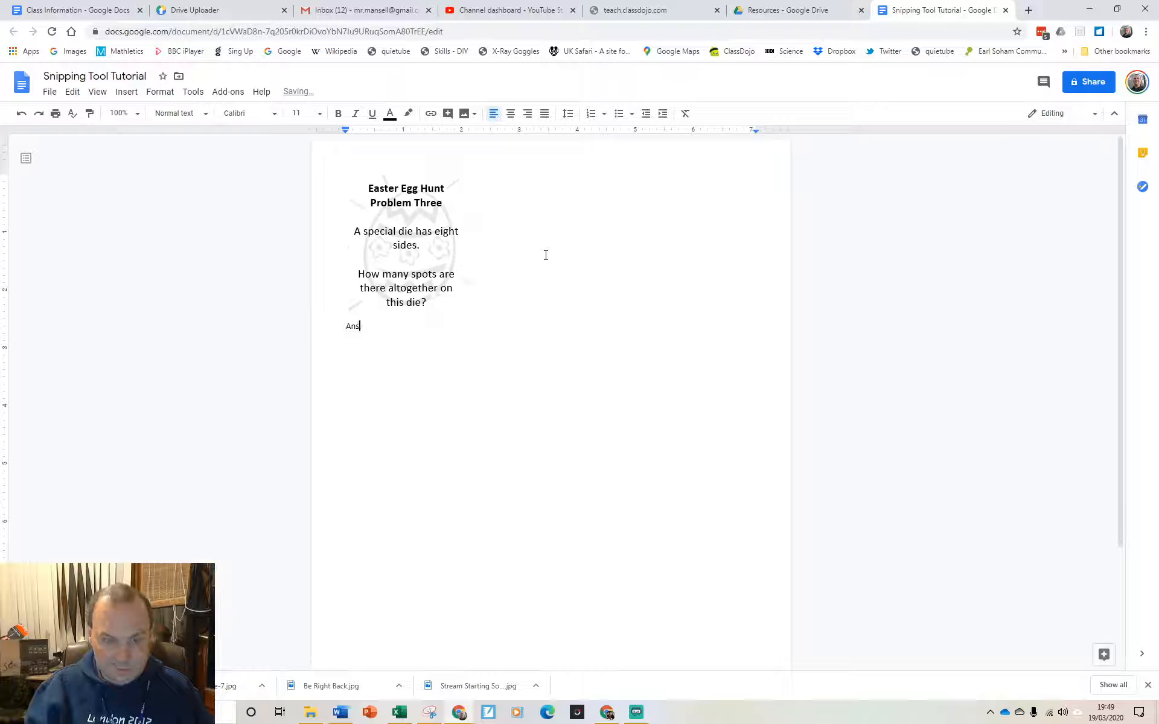
{"action": "type", "text": "wer:"}
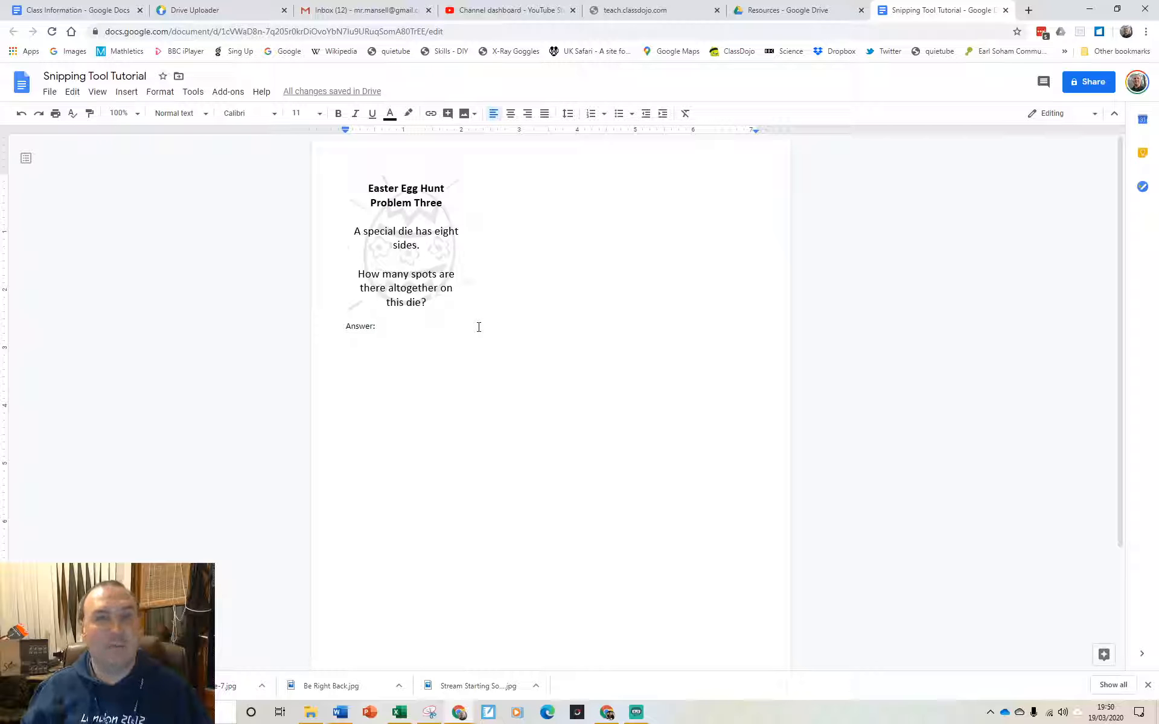
{"action": "key", "text": "enter"}
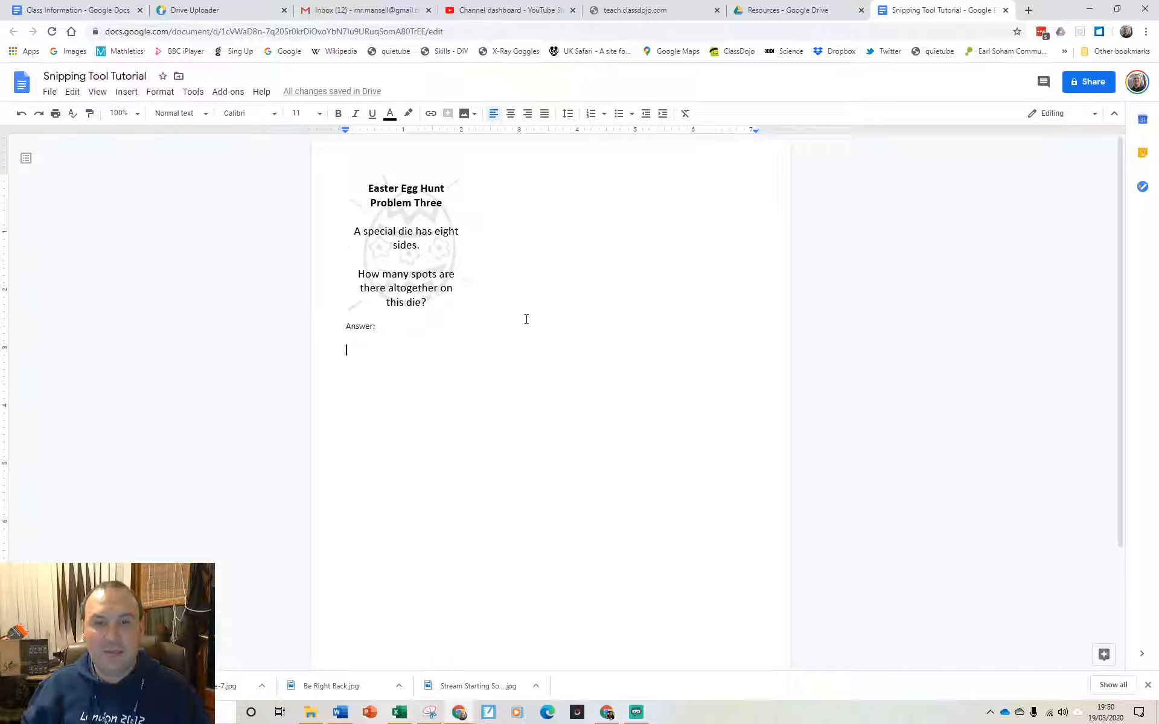
Step: Close the Problem Three snip without saving and return to the Word document
{"action": "left_click", "coordinate": [429, 713]}
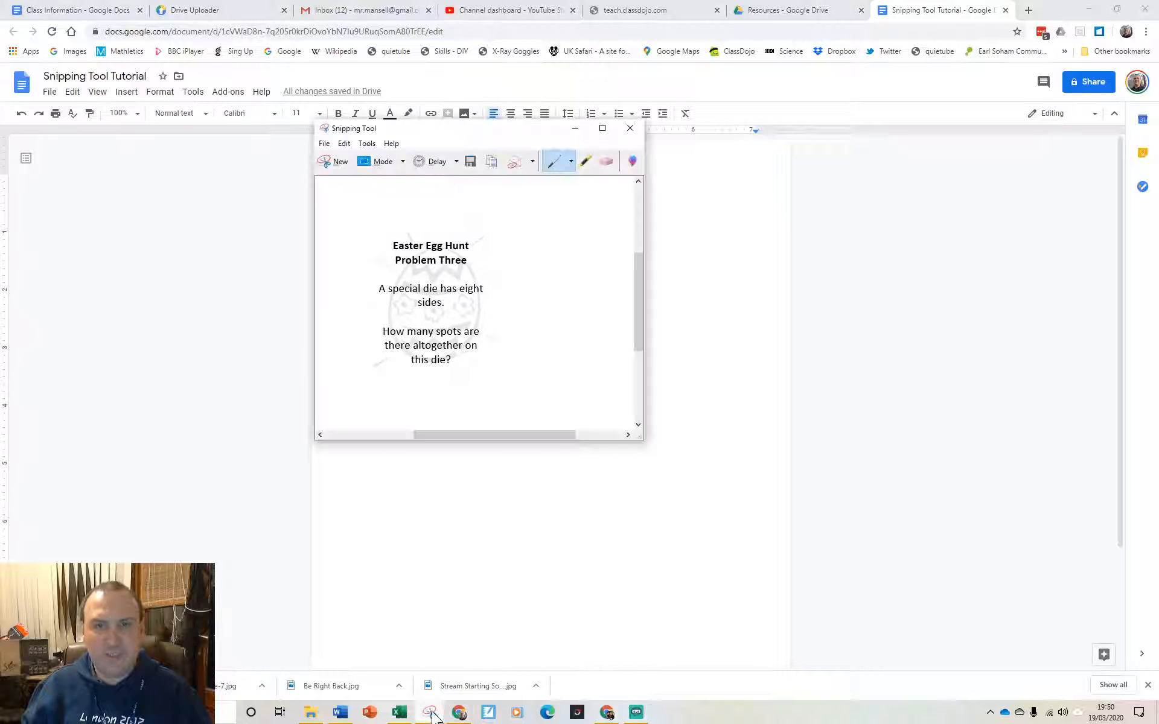
{"action": "left_click", "coordinate": [339, 161]}
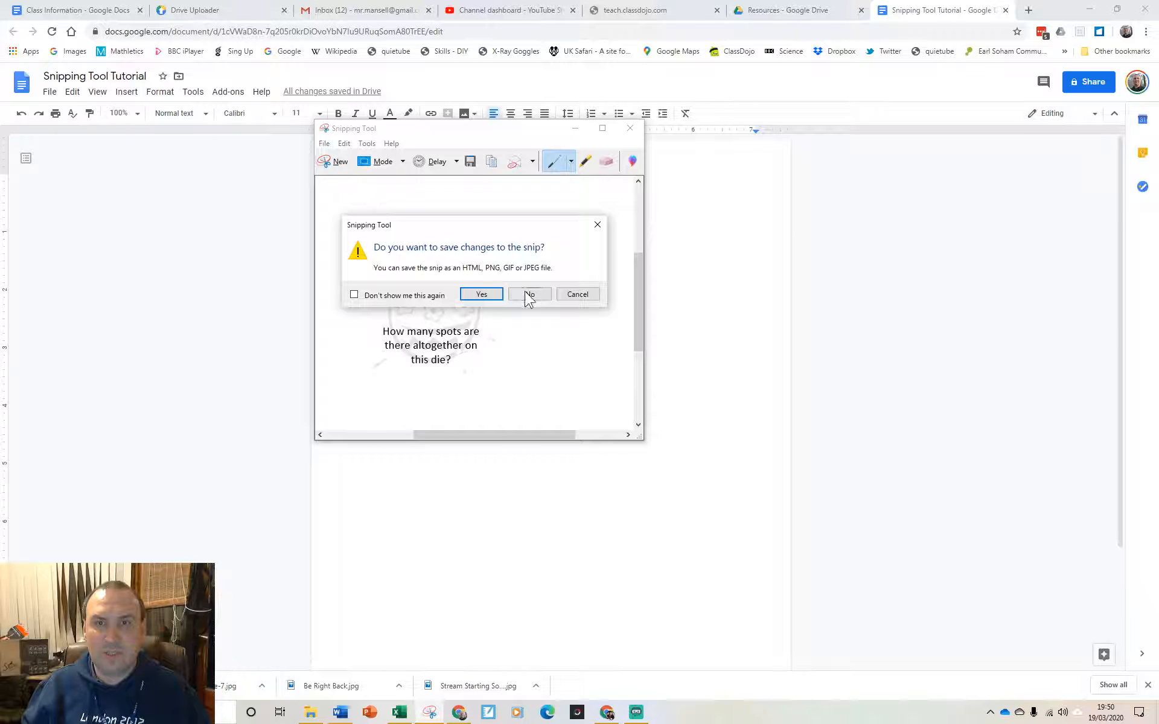
{"action": "left_click", "coordinate": [529, 294]}
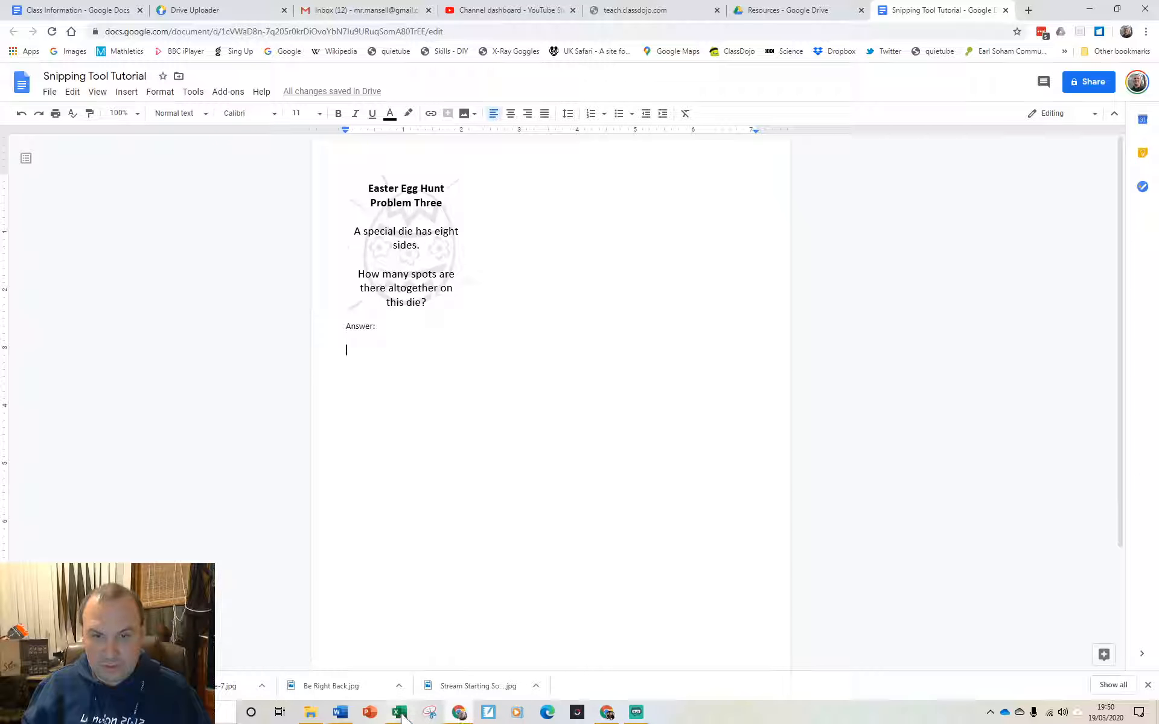
{"action": "left_click", "coordinate": [338, 713]}
{"action": "type", "text": "snip"}
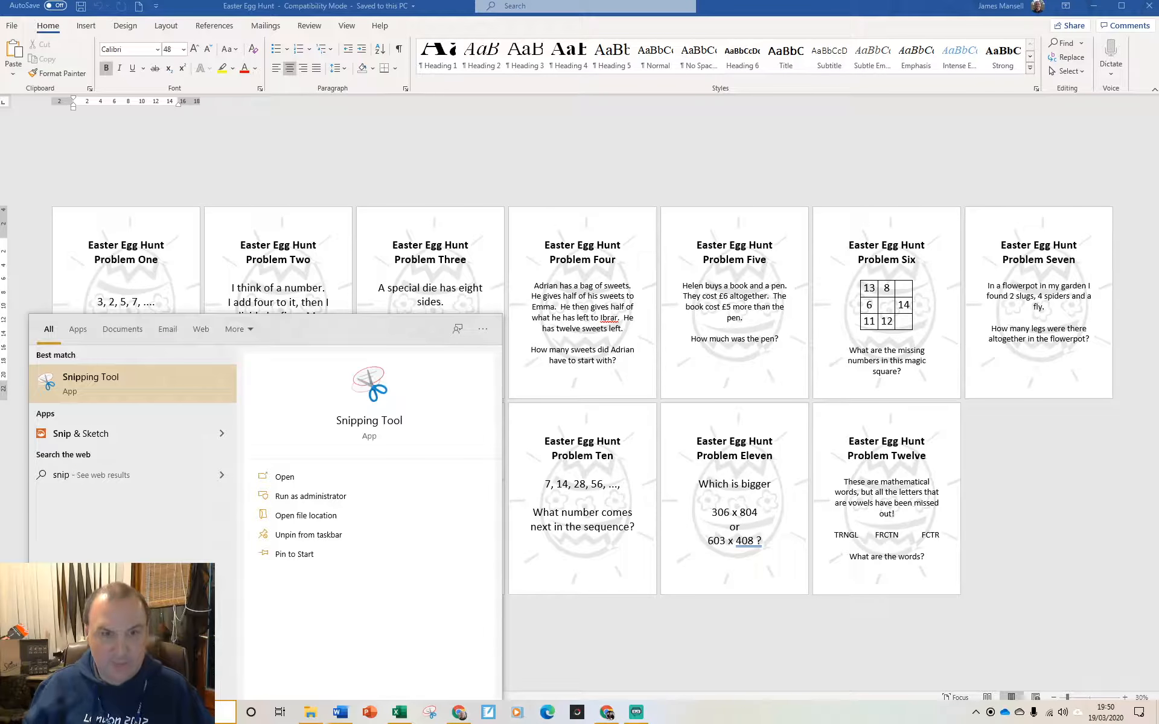
Step: Launch Snip & Sketch and start a new screen snip
{"action": "left_click", "coordinate": [81, 434]}
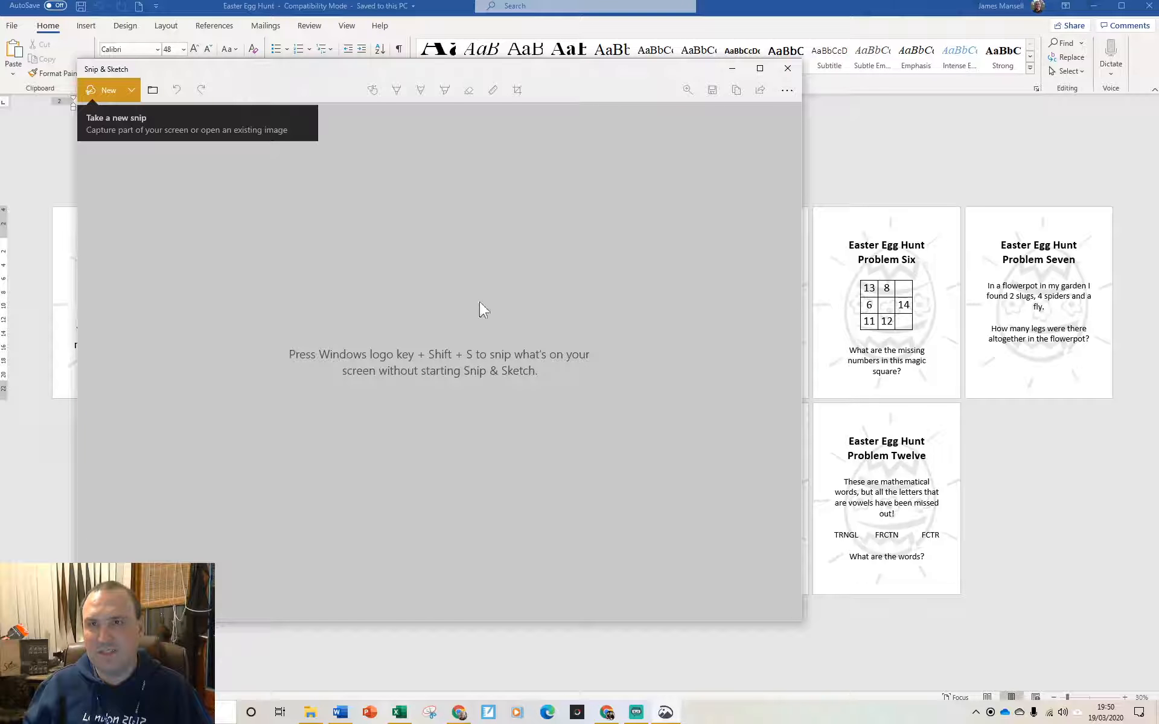
{"action": "mouse_move", "coordinate": [137, 155]}
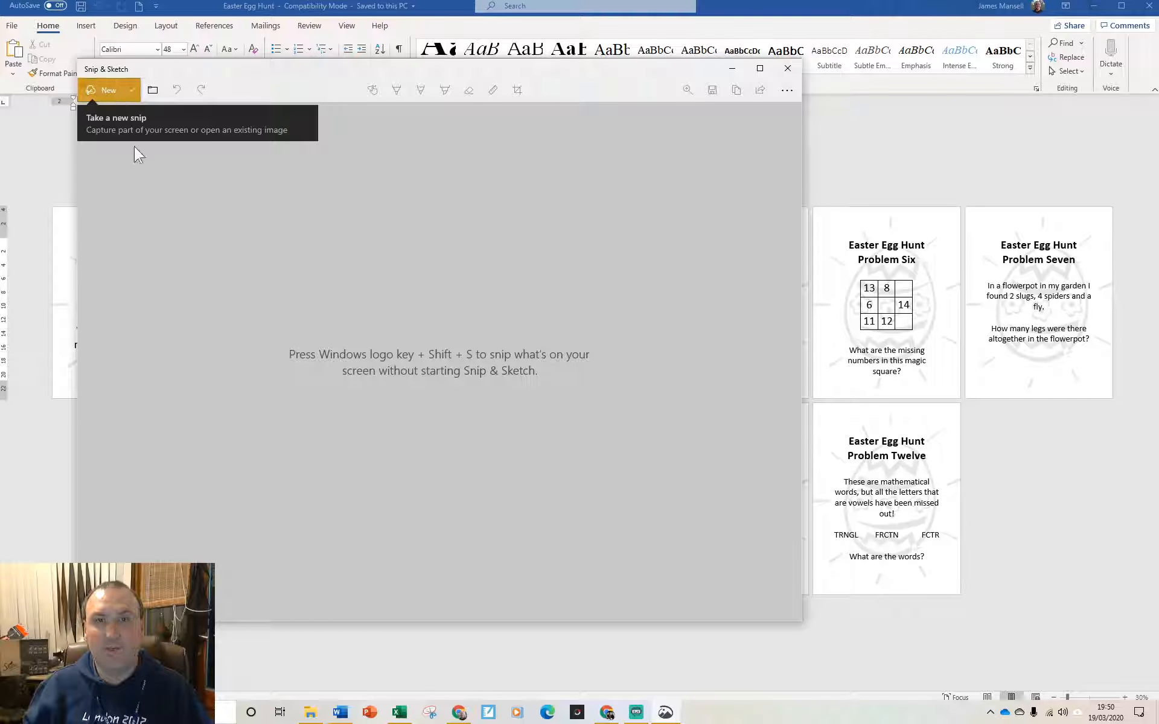
{"action": "left_click", "coordinate": [131, 89]}
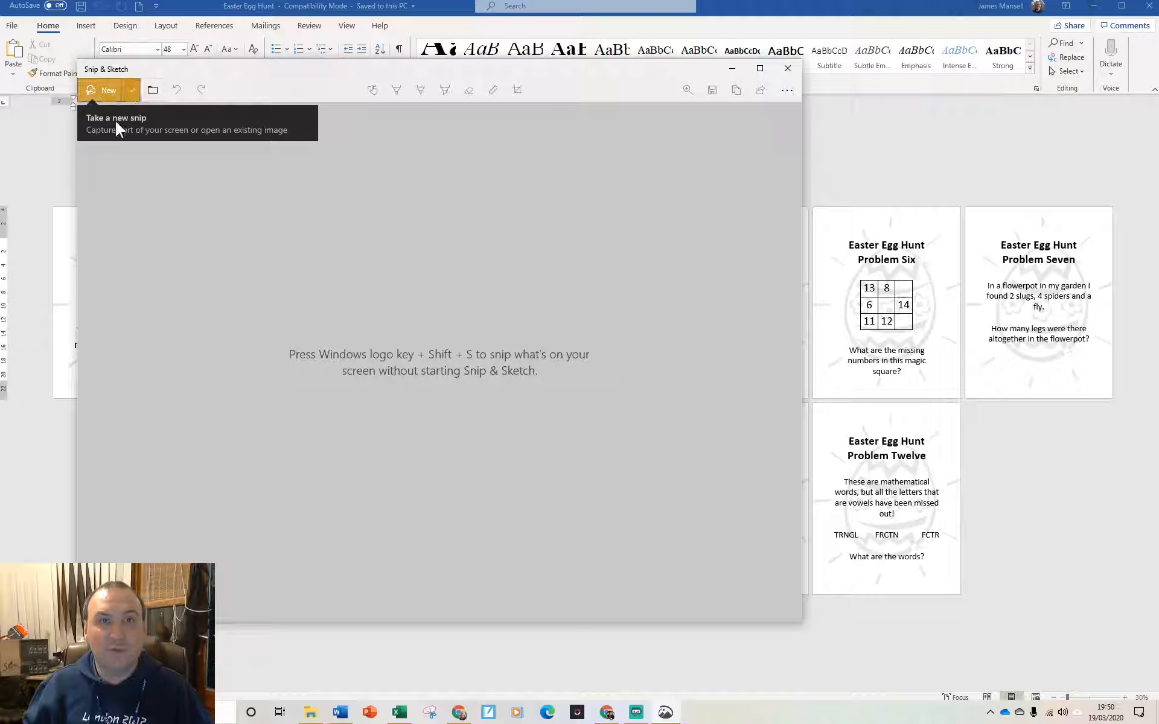
{"action": "left_click", "coordinate": [108, 90]}
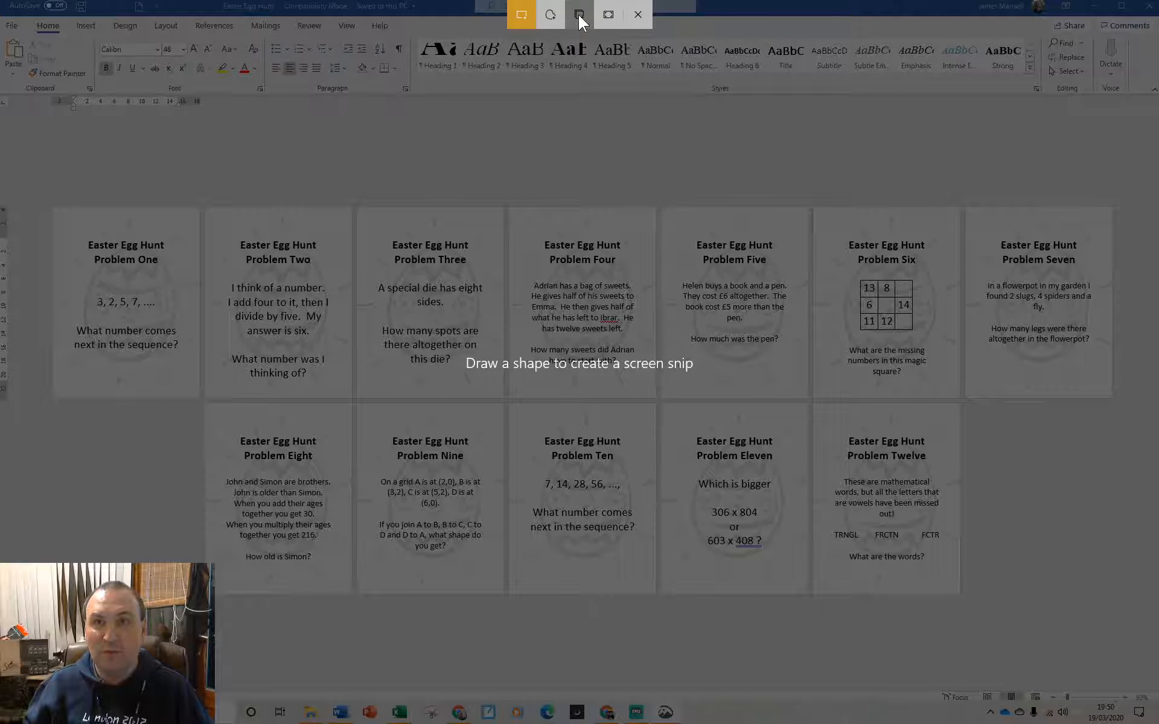
Step: Select Rectangular Snip in the capture overlay
{"action": "left_click", "coordinate": [520, 13]}
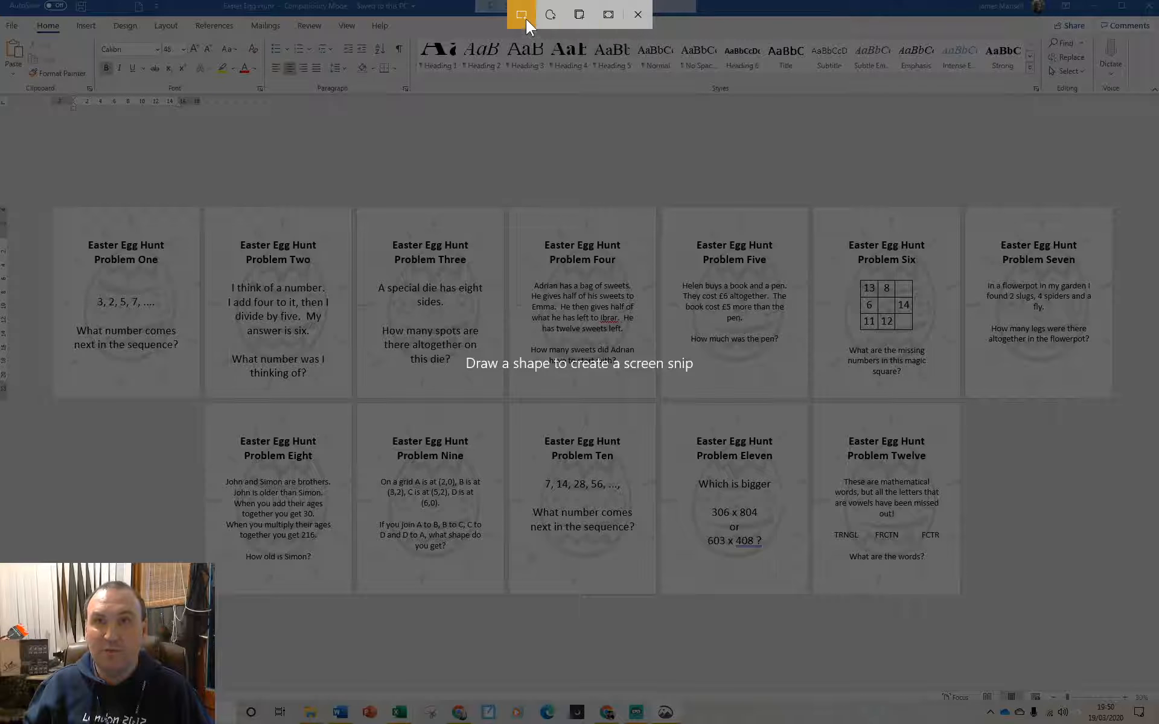
{"action": "mouse_move", "coordinate": [371, 230]}
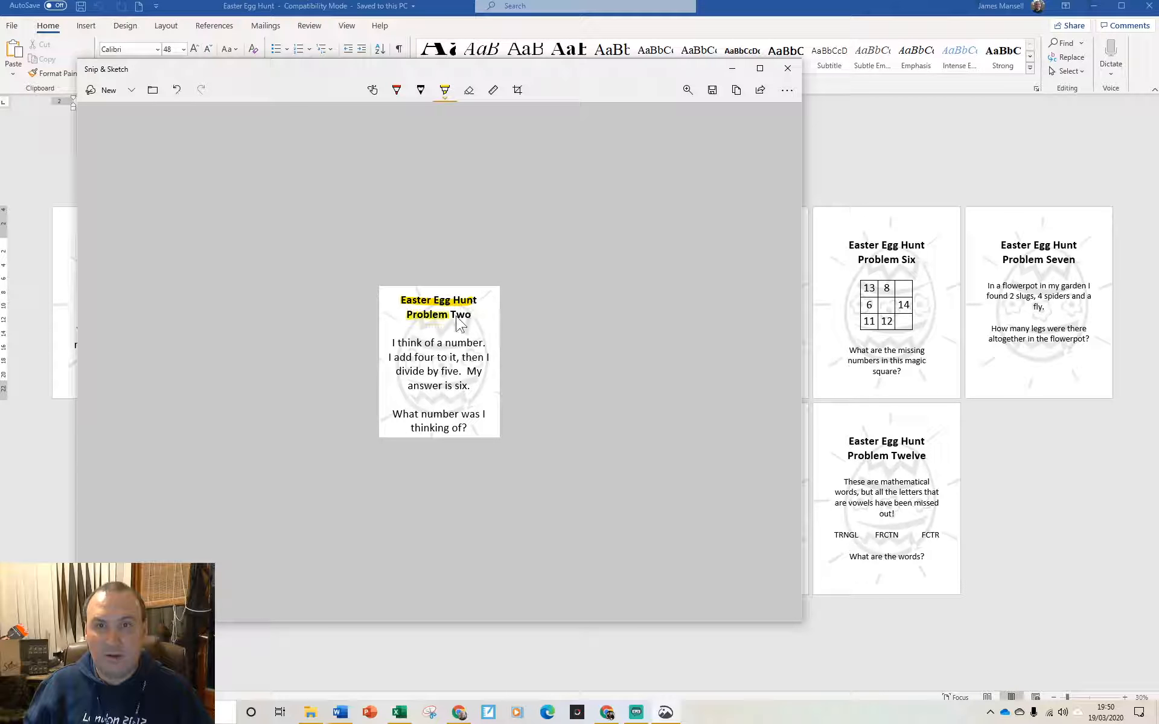
{"action": "mouse_move", "coordinate": [506, 352]}
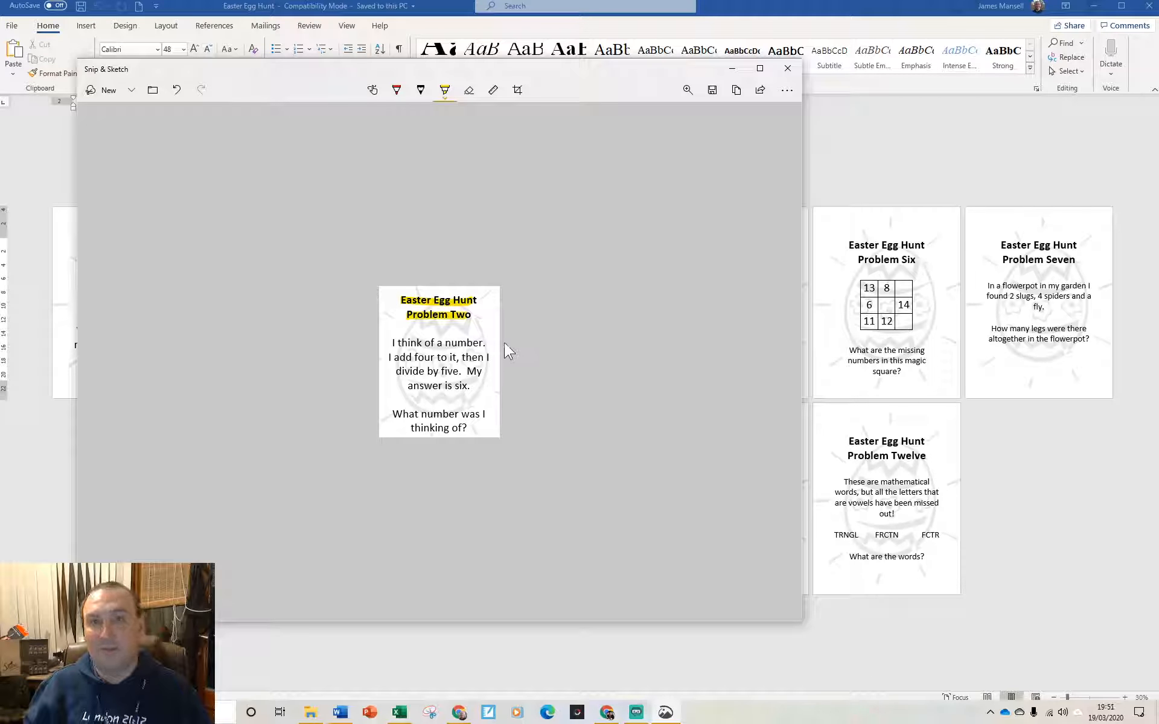
{"action": "mouse_move", "coordinate": [634, 134]}
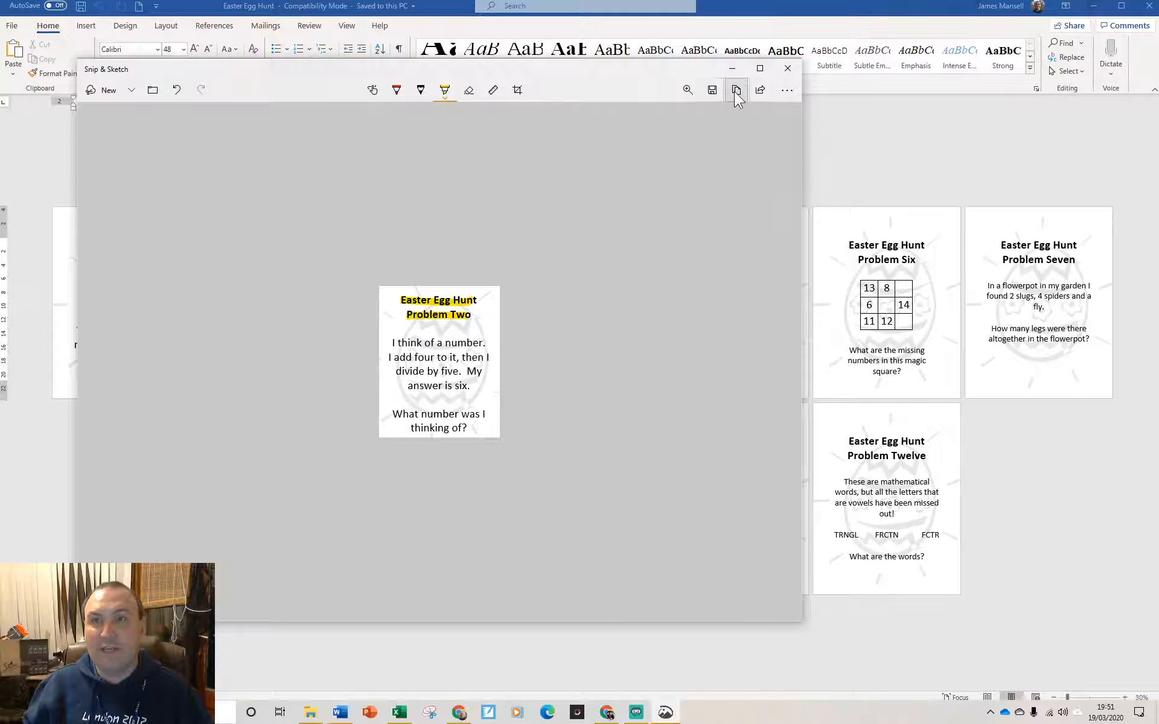
{"action": "mouse_move", "coordinate": [736, 90]}
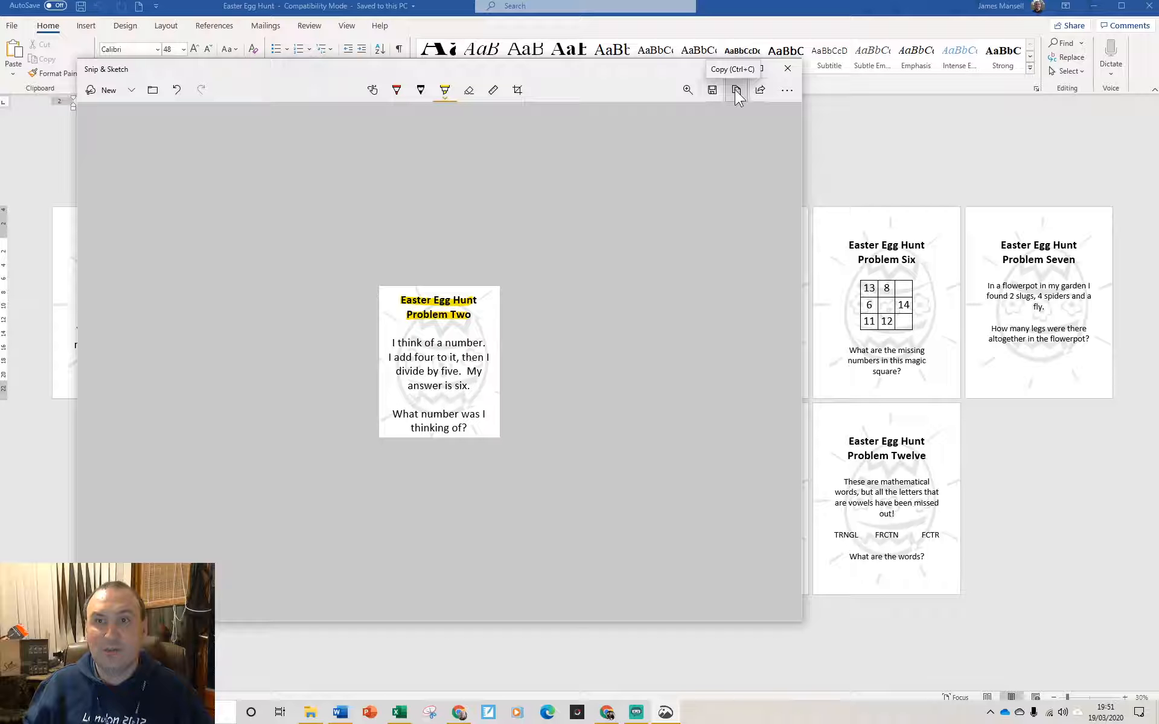
{"action": "mouse_move", "coordinate": [712, 90]}
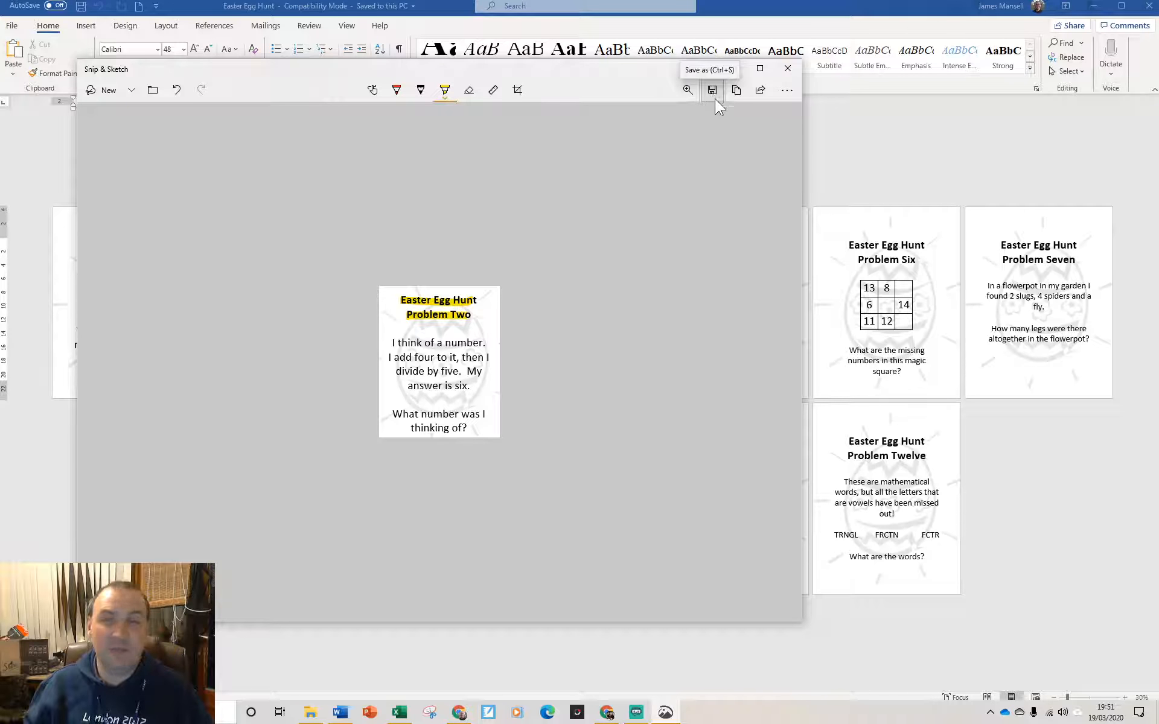
Step: Copy the Problem Two snip with its yellow-highlighted title
{"action": "left_click", "coordinate": [712, 90]}
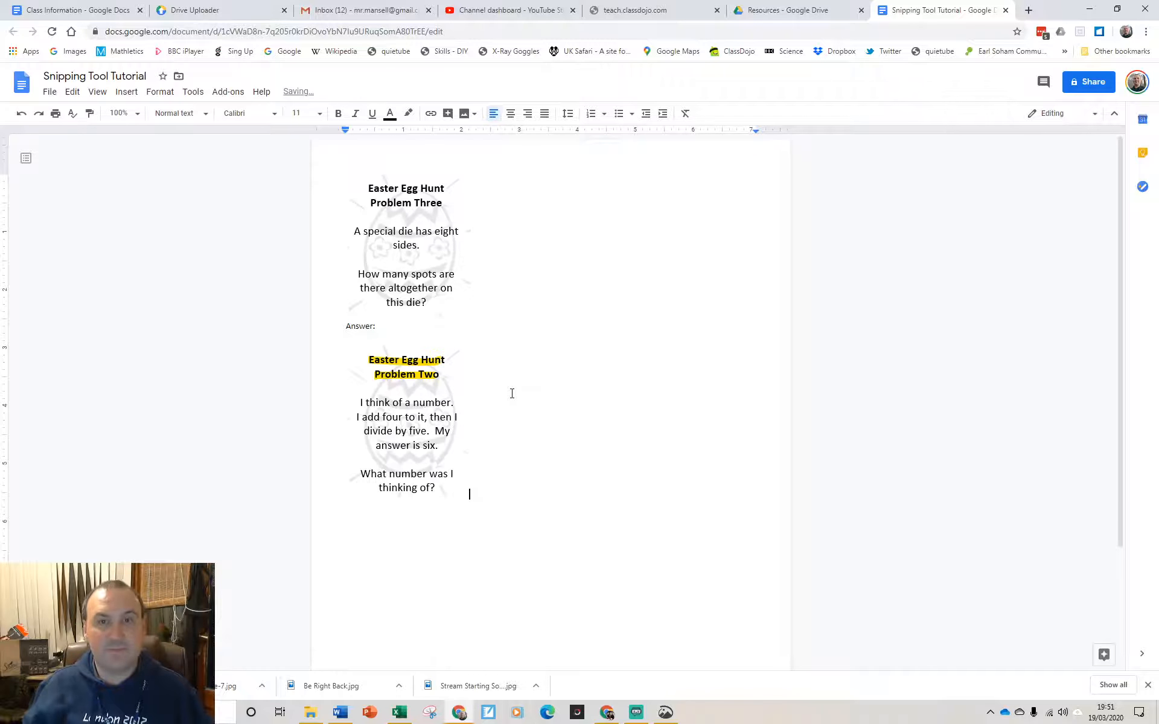
{"action": "mouse_move", "coordinate": [619, 388]}
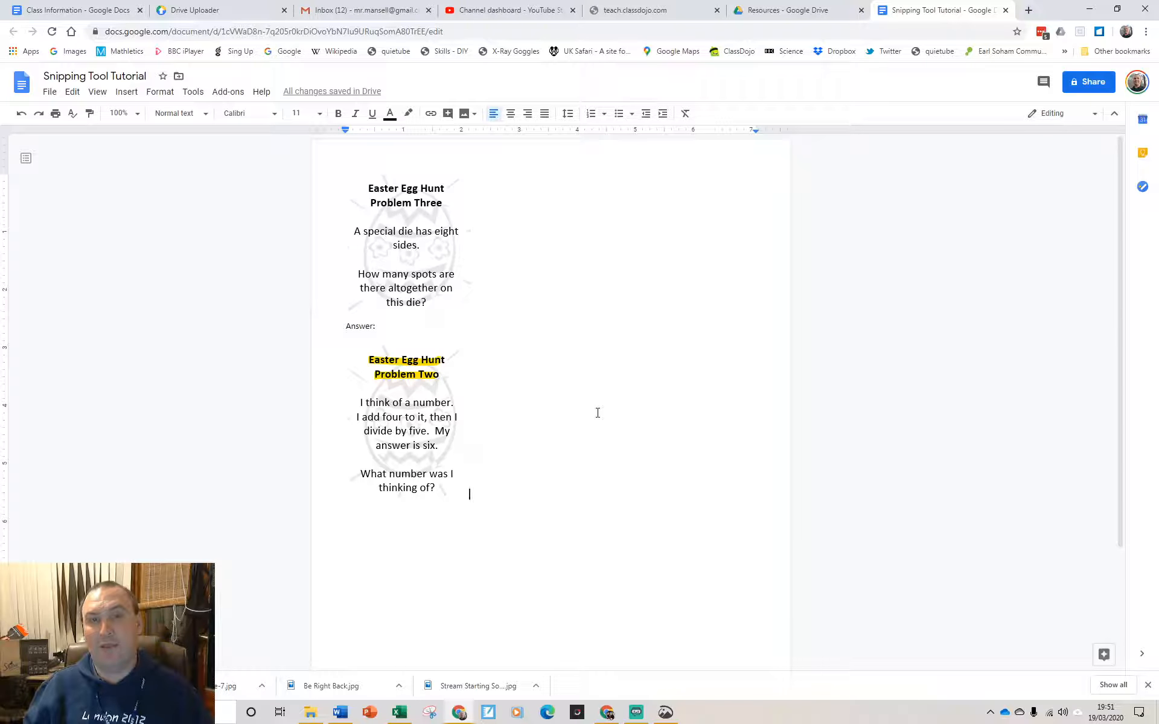
{"action": "mouse_move", "coordinate": [546, 438]}
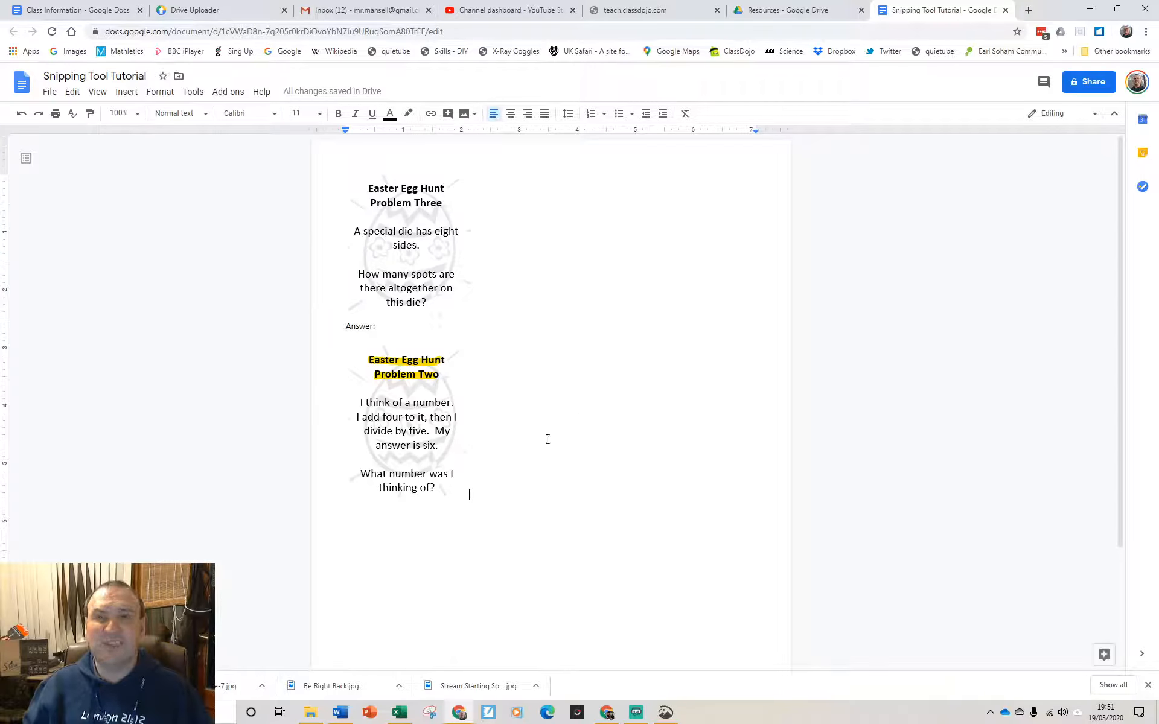
{"action": "mouse_move", "coordinate": [482, 263]}
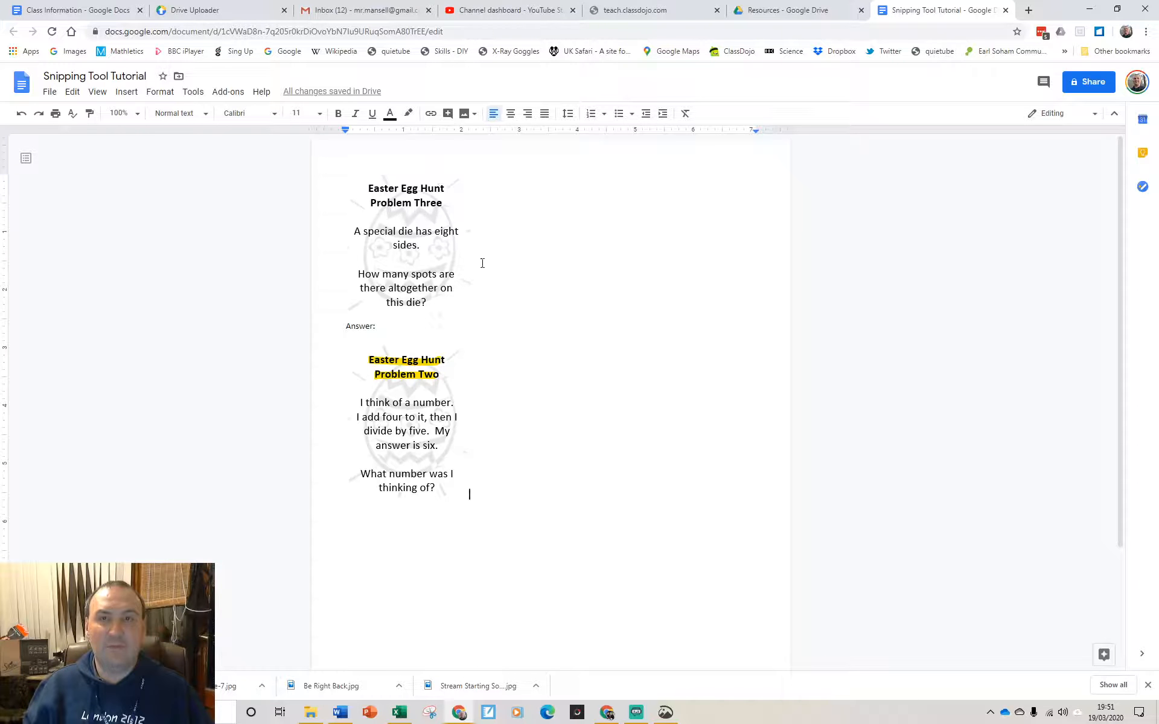
{"action": "mouse_move", "coordinate": [565, 240]}
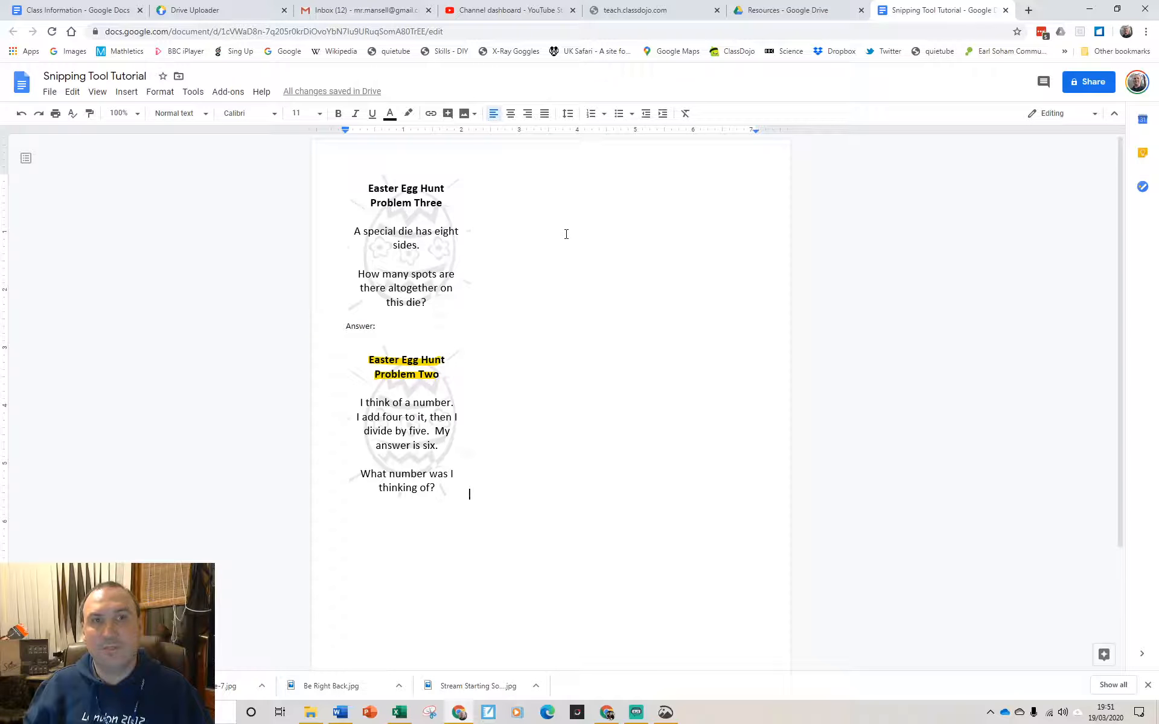
{"action": "mouse_move", "coordinate": [516, 238]}
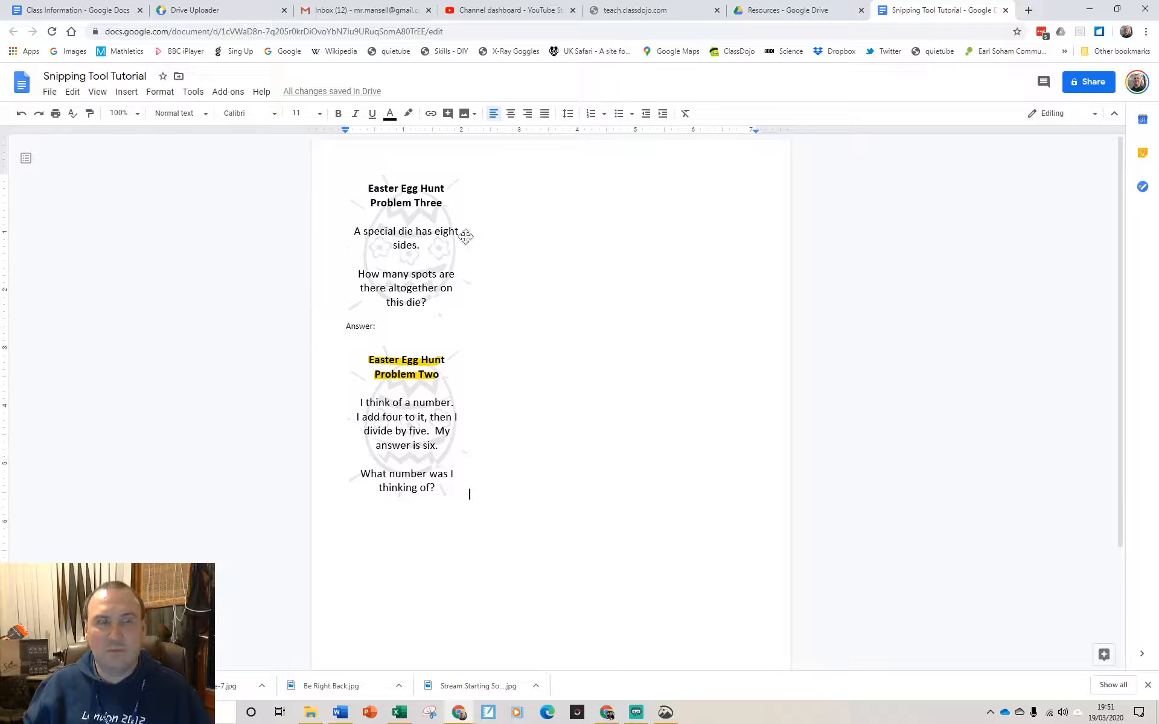
{"action": "mouse_move", "coordinate": [449, 357]}
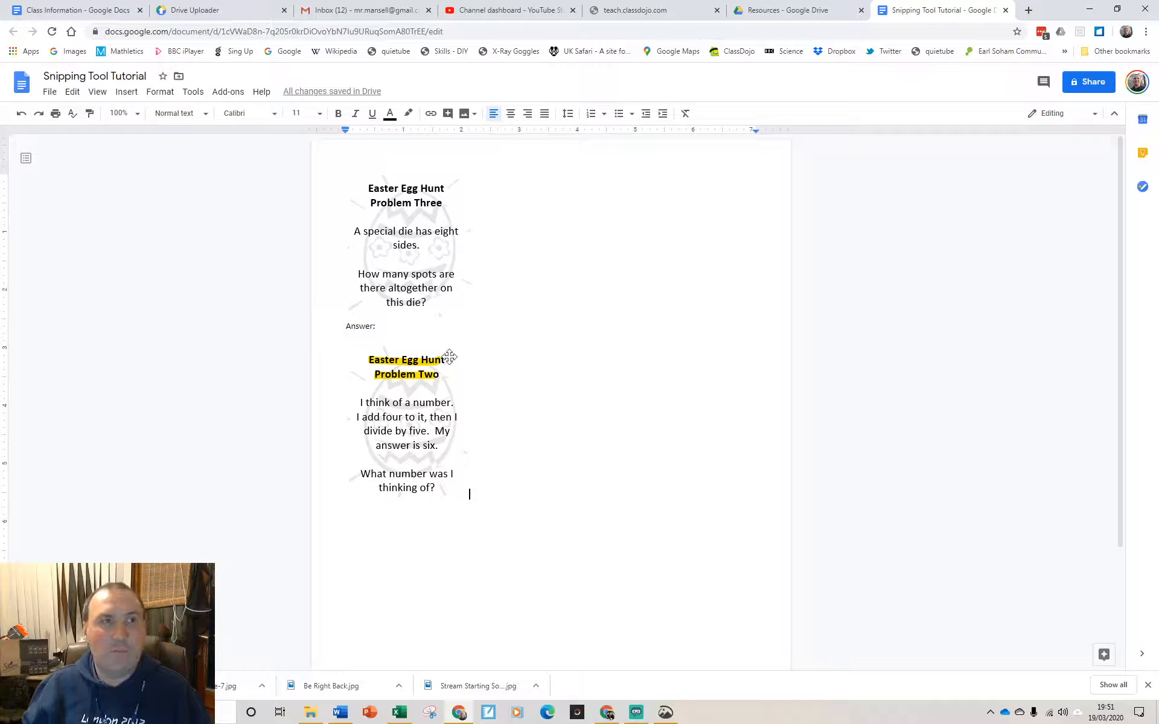
{"action": "mouse_move", "coordinate": [466, 289]}
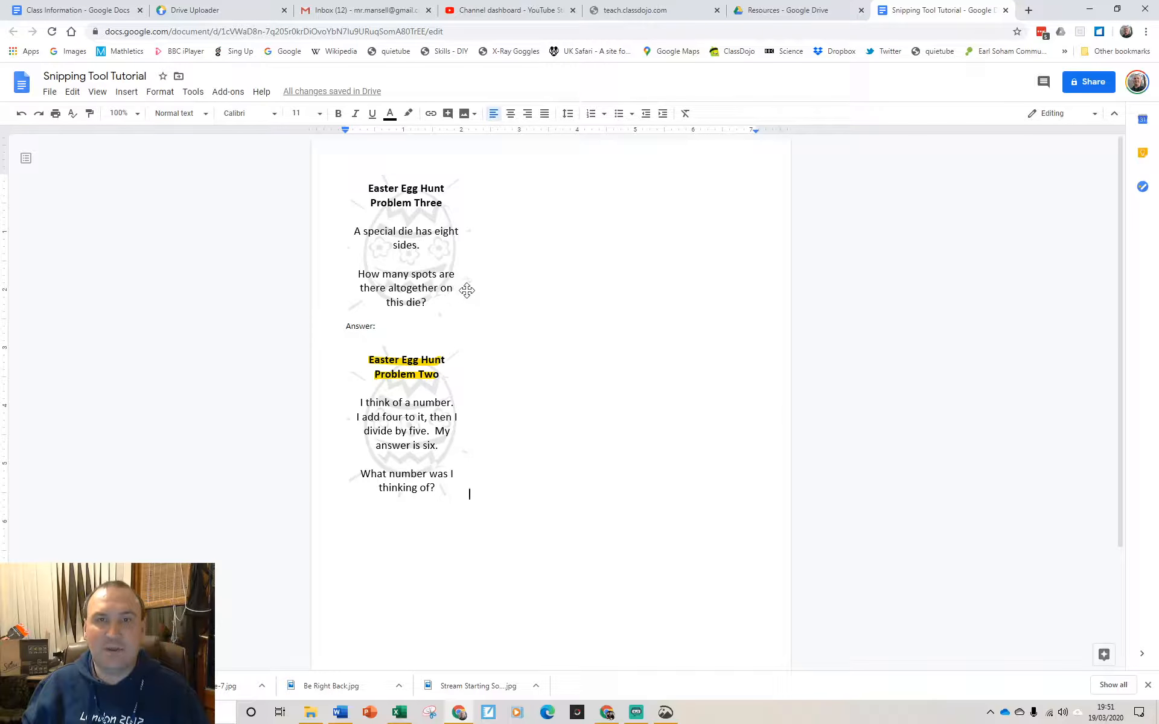
{"action": "mouse_move", "coordinate": [495, 290]}
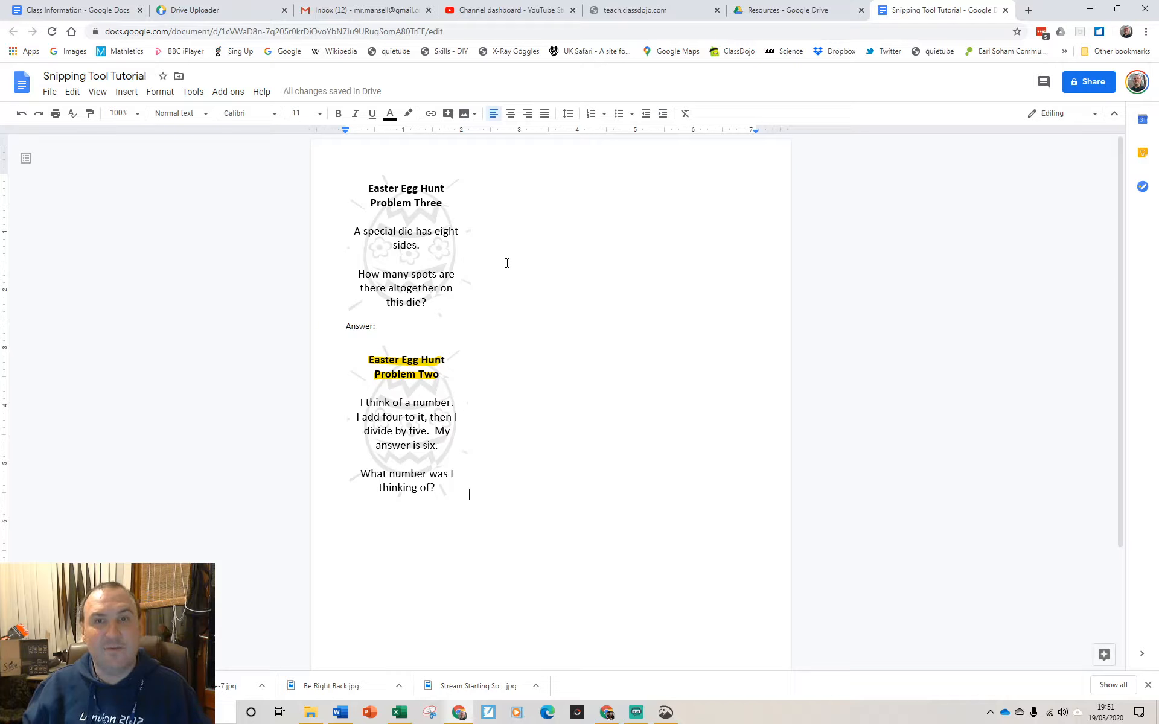
{"action": "mouse_move", "coordinate": [975, 537]}
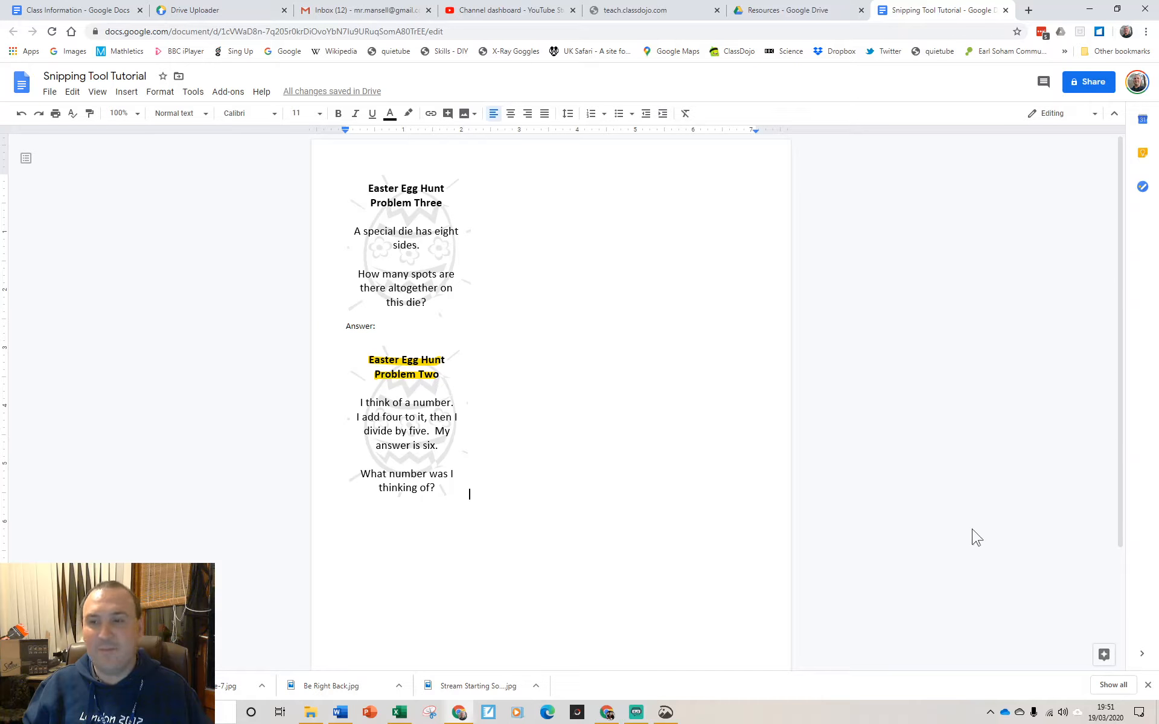